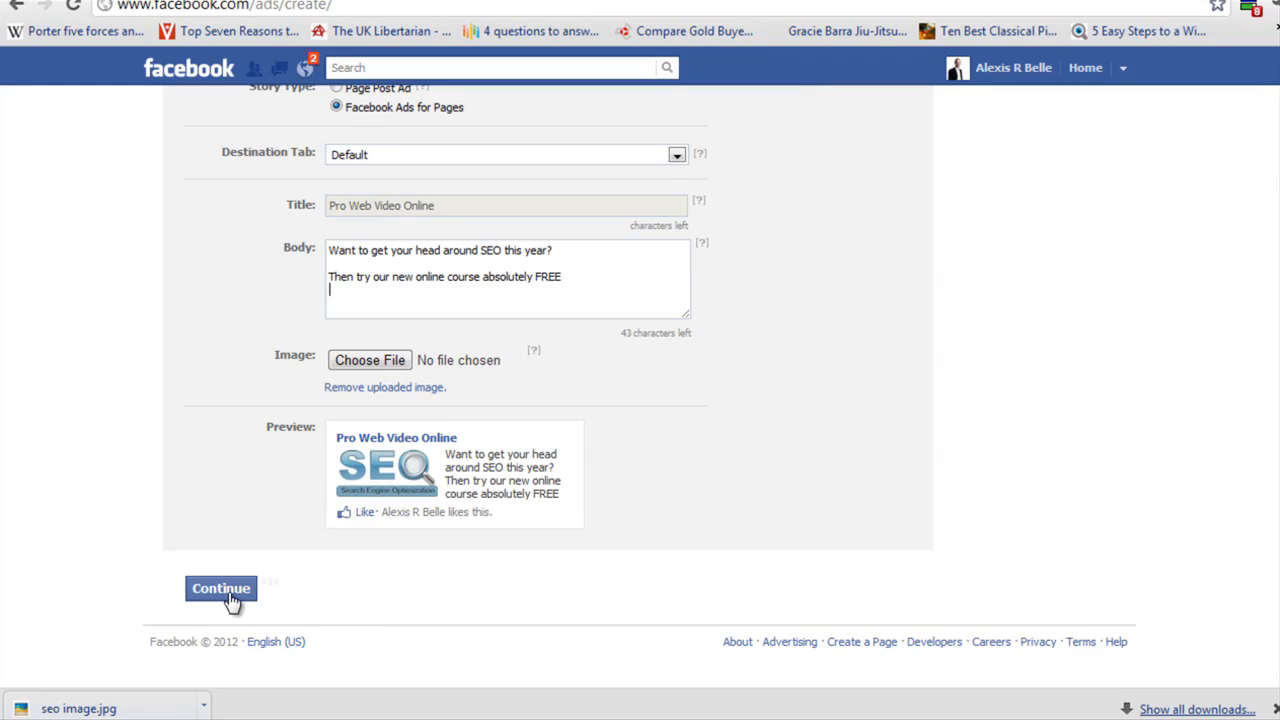
Move on to targeting, target the United Kingdom by city, and toggle exact age match
click(220, 588)
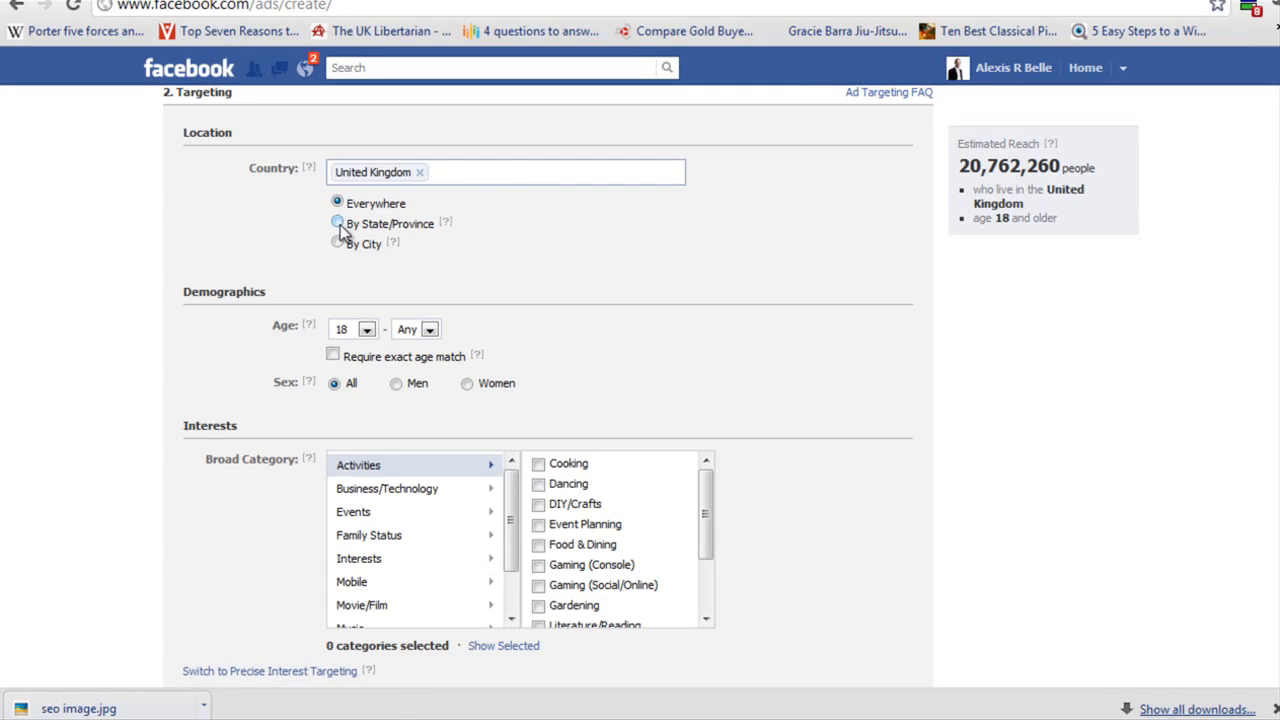
click(337, 222)
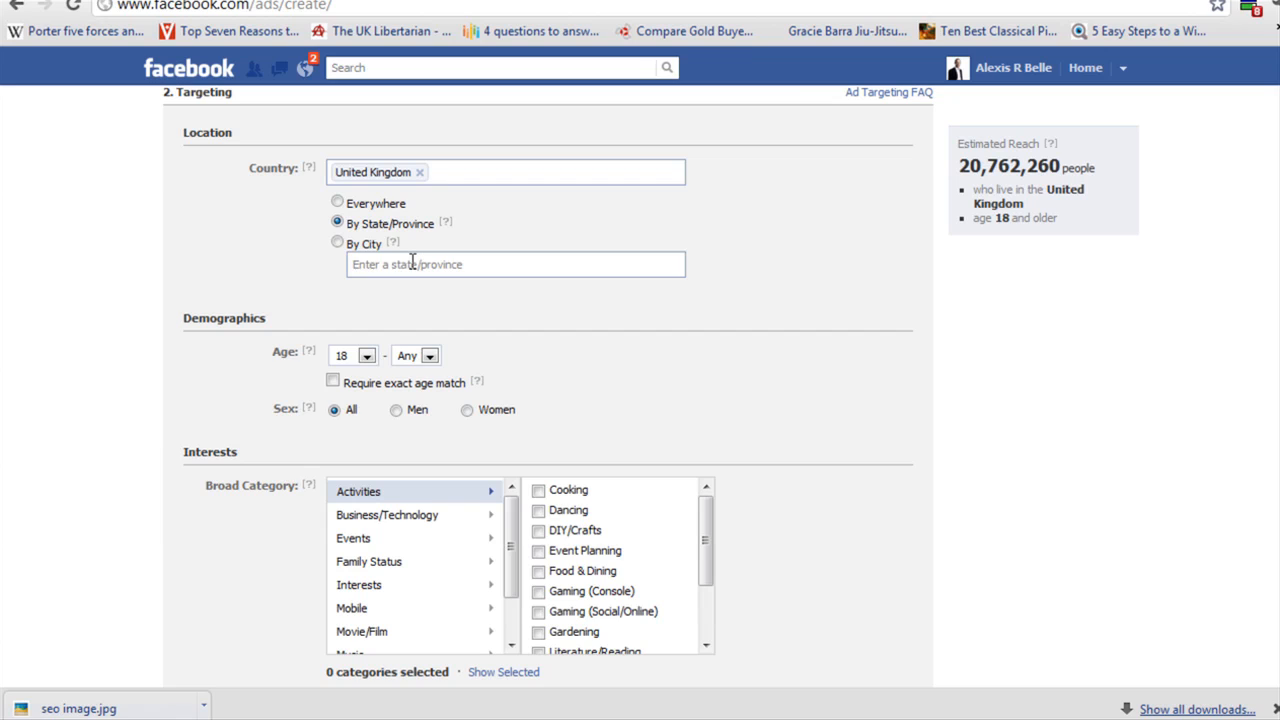
click(337, 243)
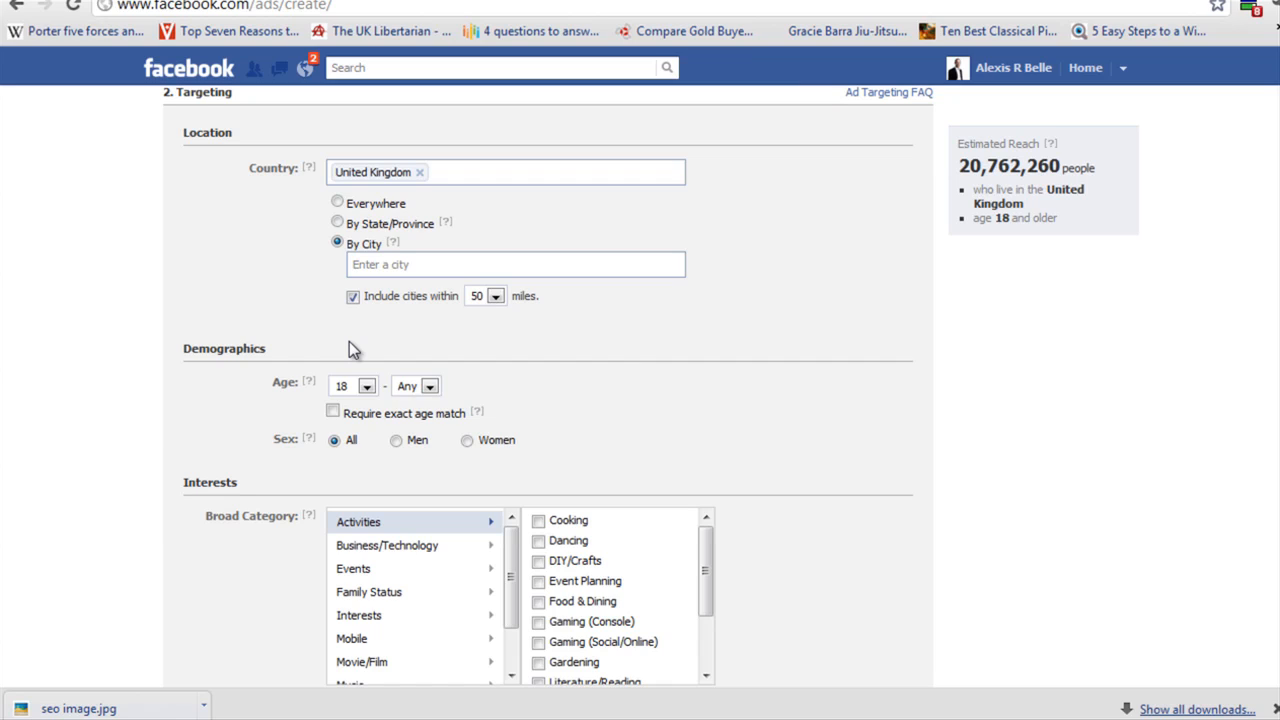
mouse_move(352, 385)
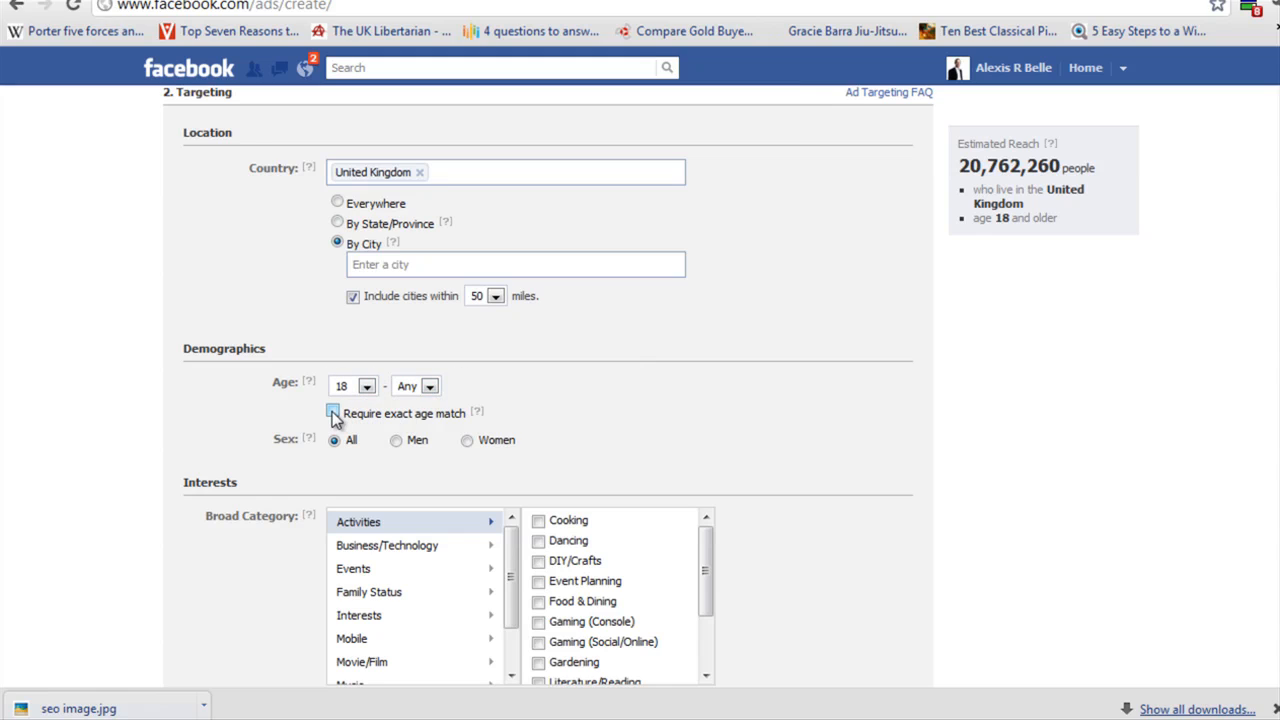
click(333, 413)
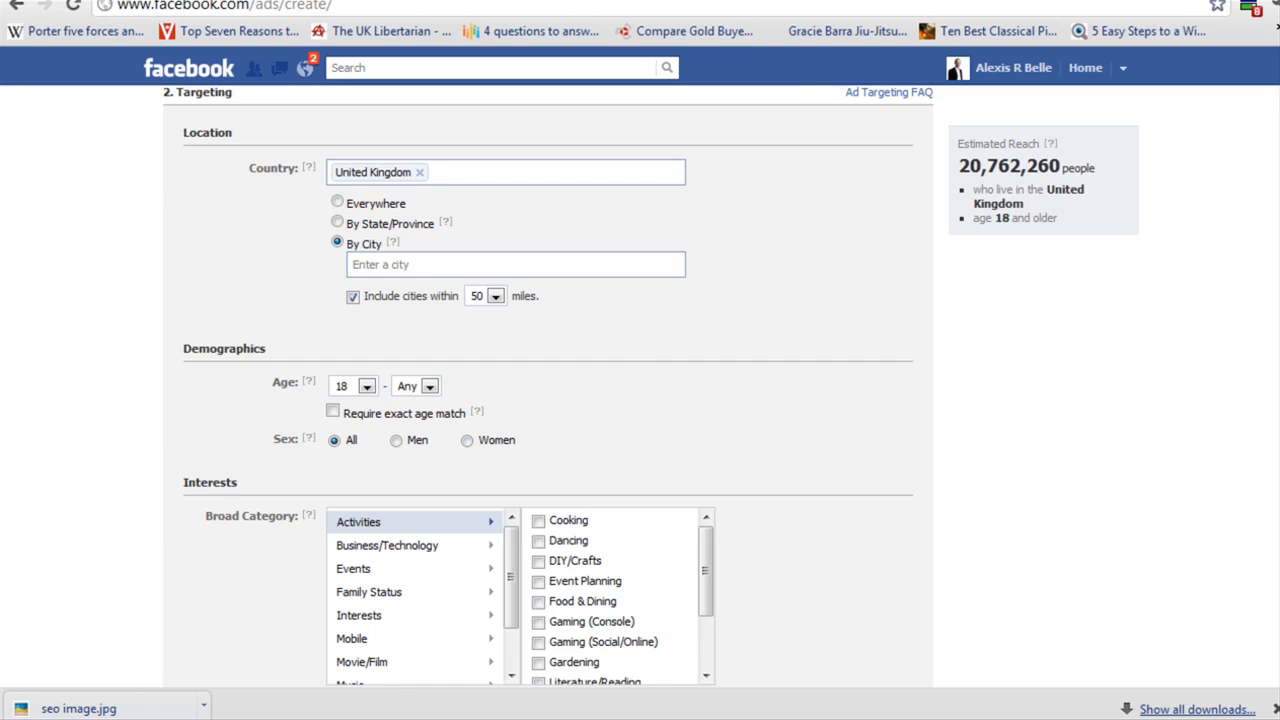
Add the Music (All) broad interest category, narrowing reach to about 8.77 million
scroll(down, 3)
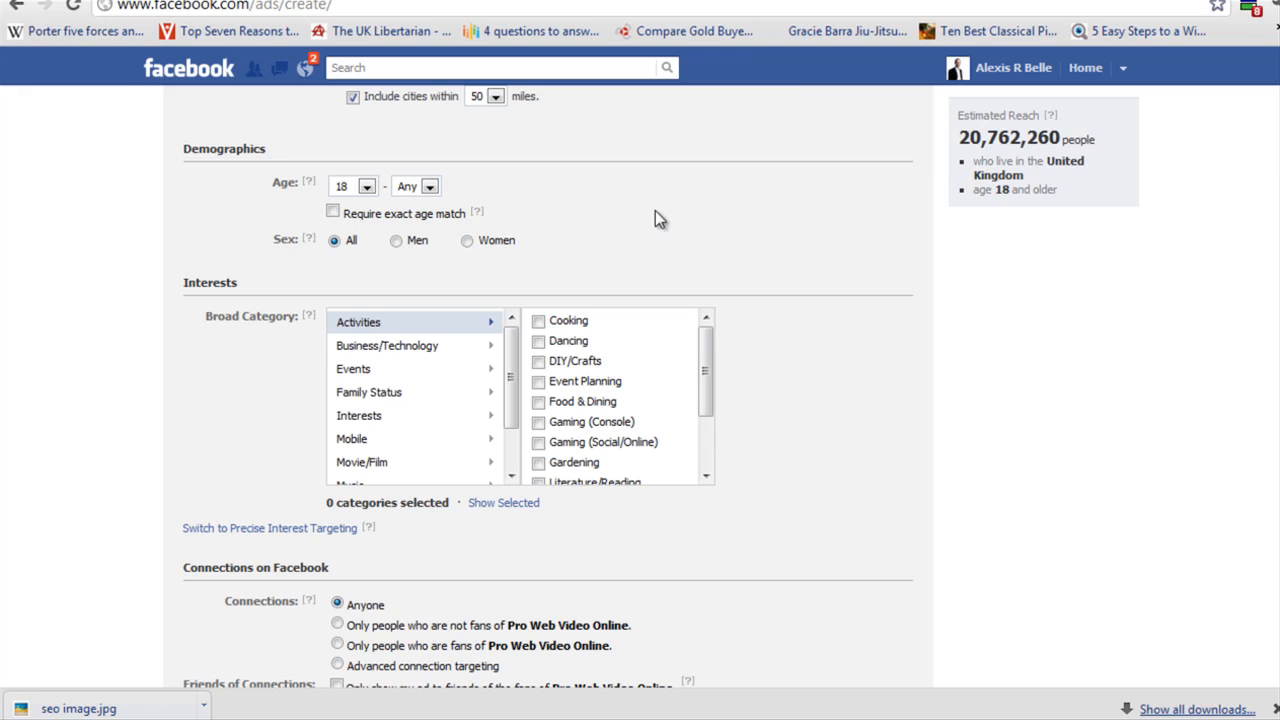
mouse_move(240, 285)
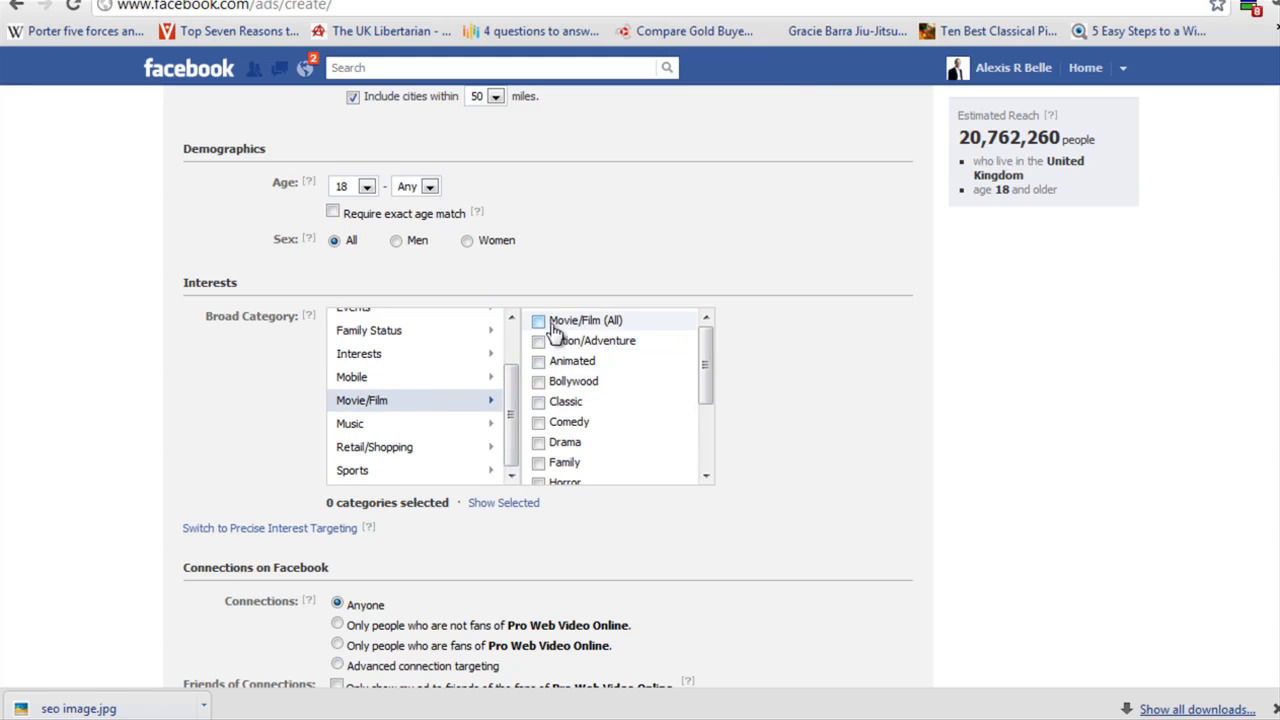
click(511, 318)
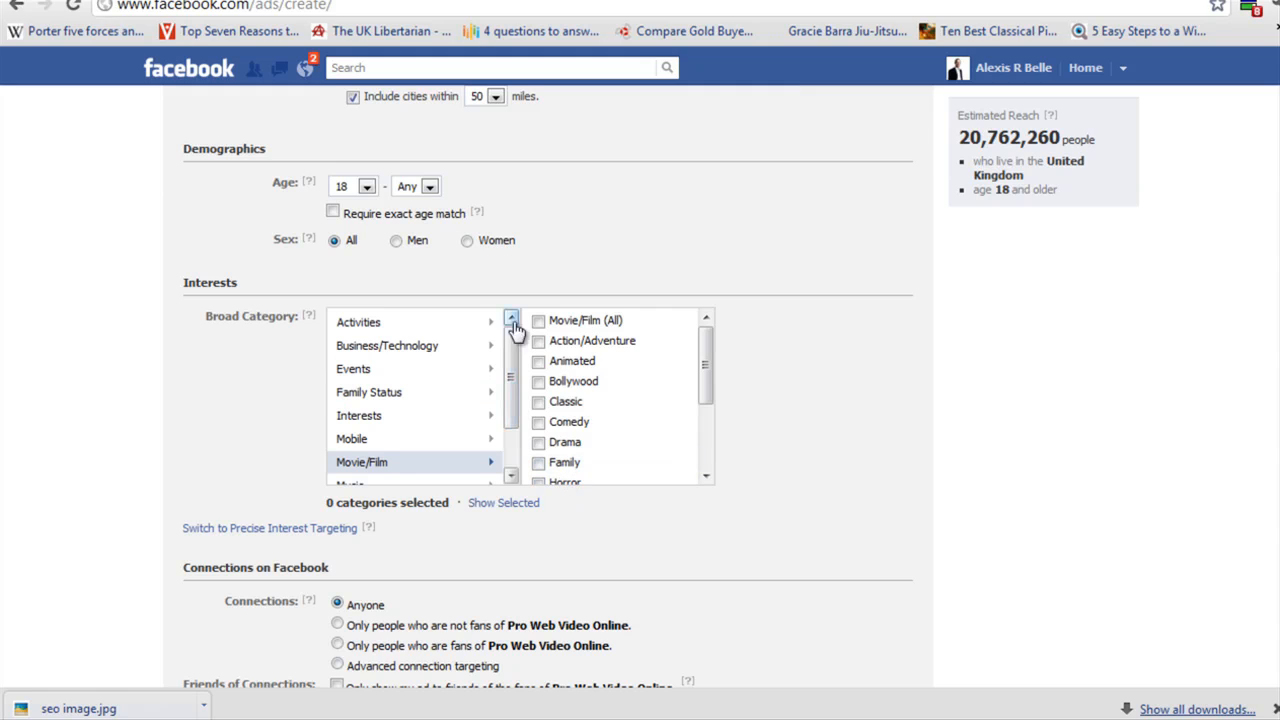
click(352, 368)
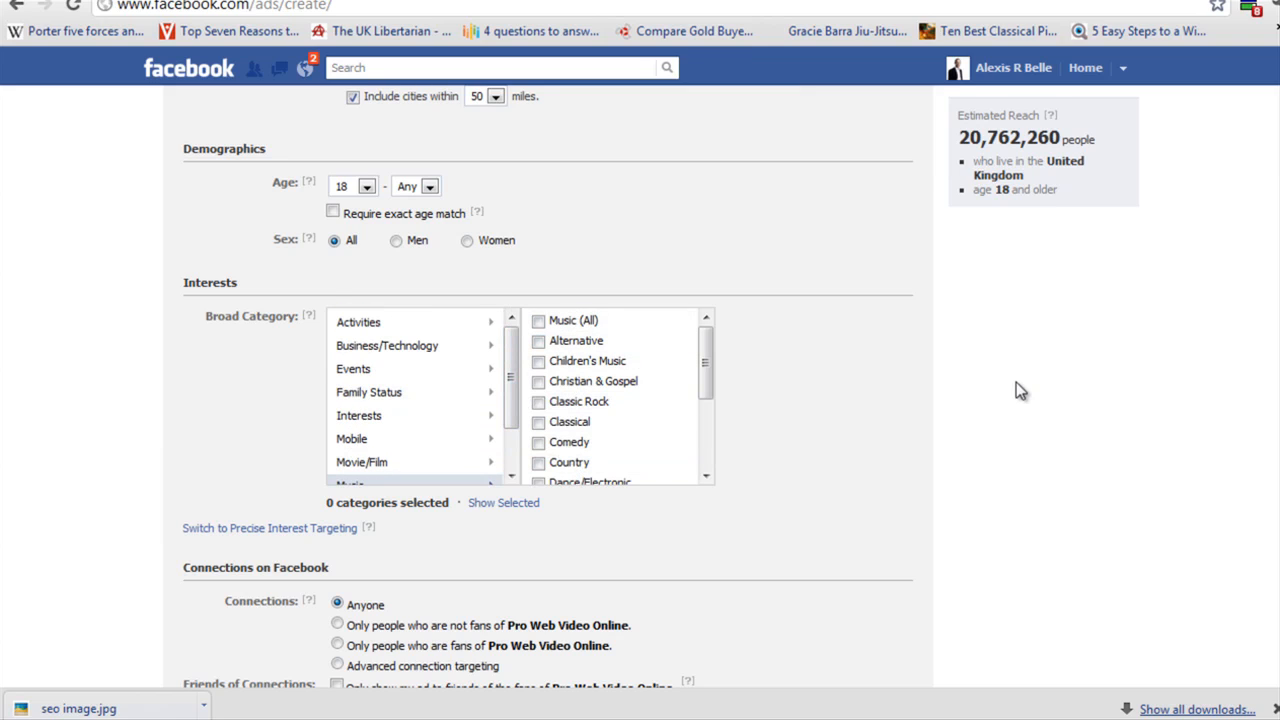
scroll(down, 3)
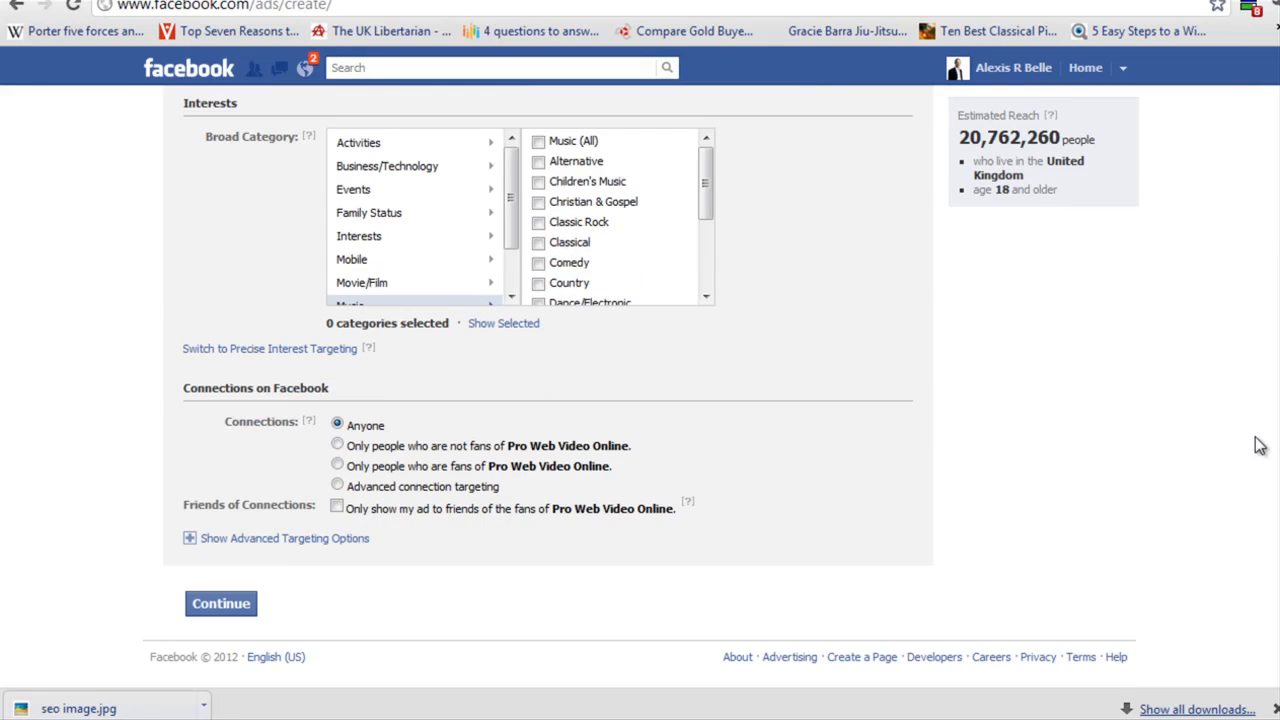
mouse_move(1010, 185)
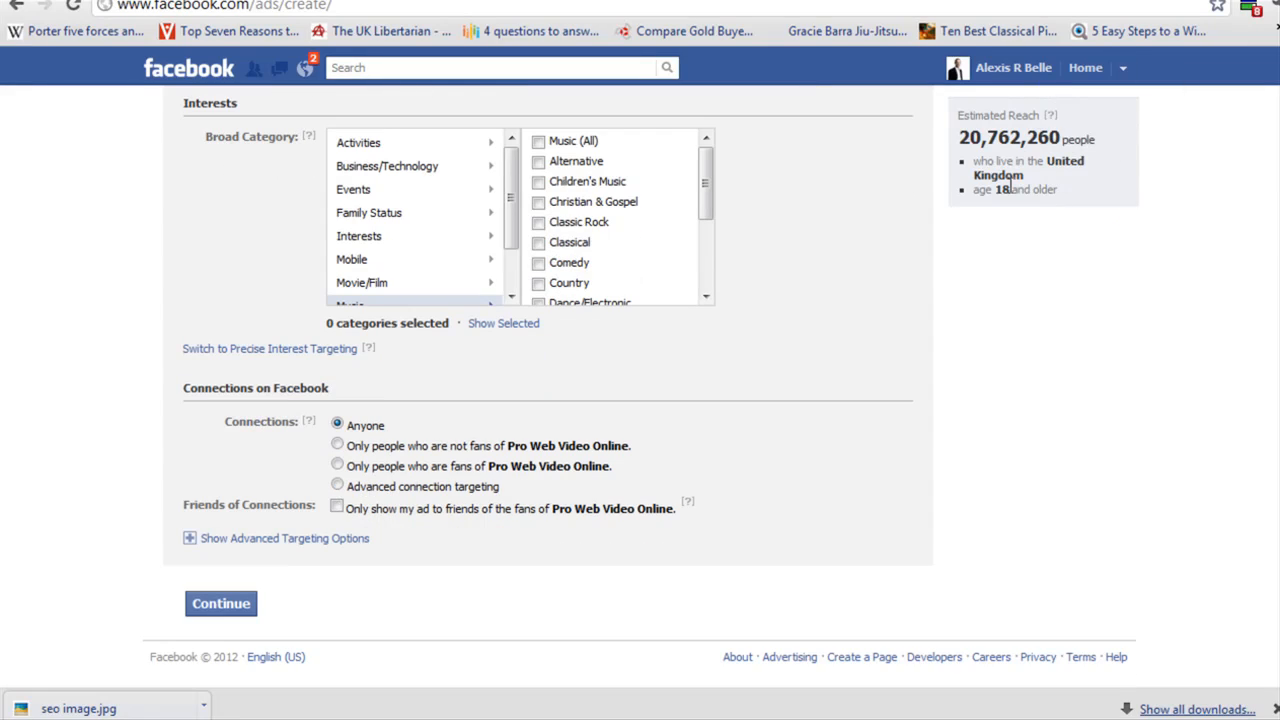
click(538, 140)
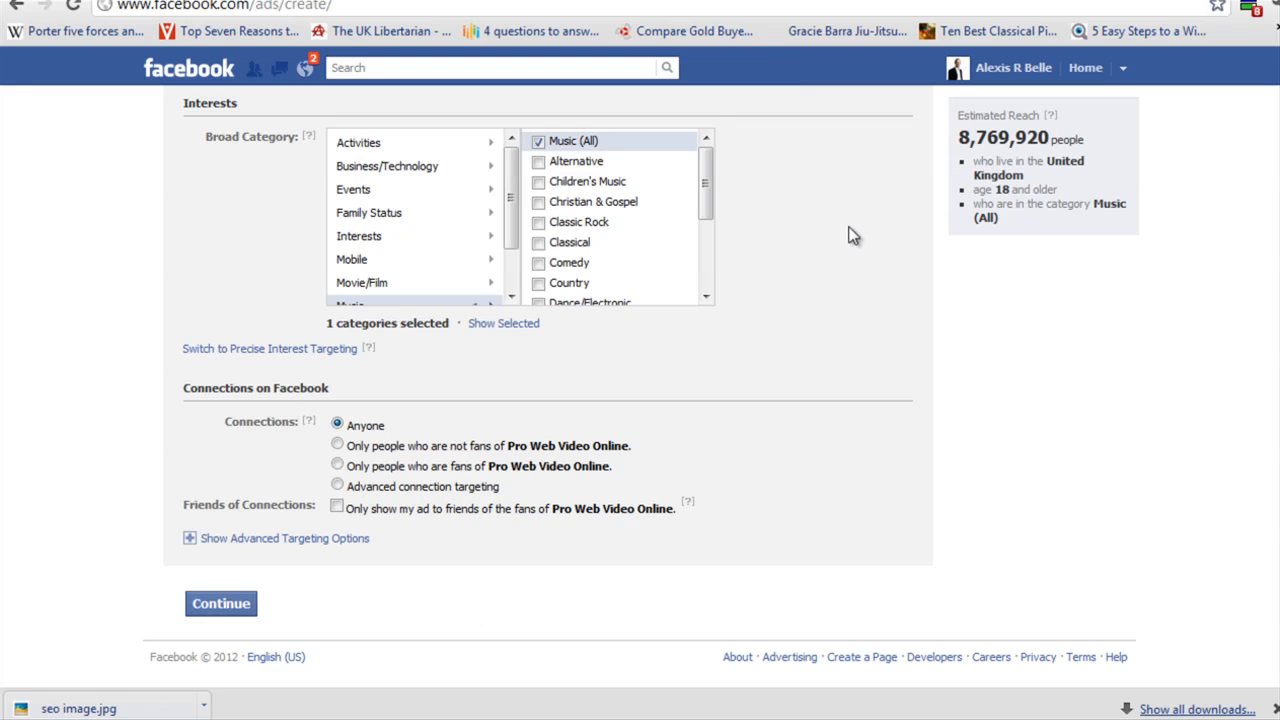
mouse_move(1053, 105)
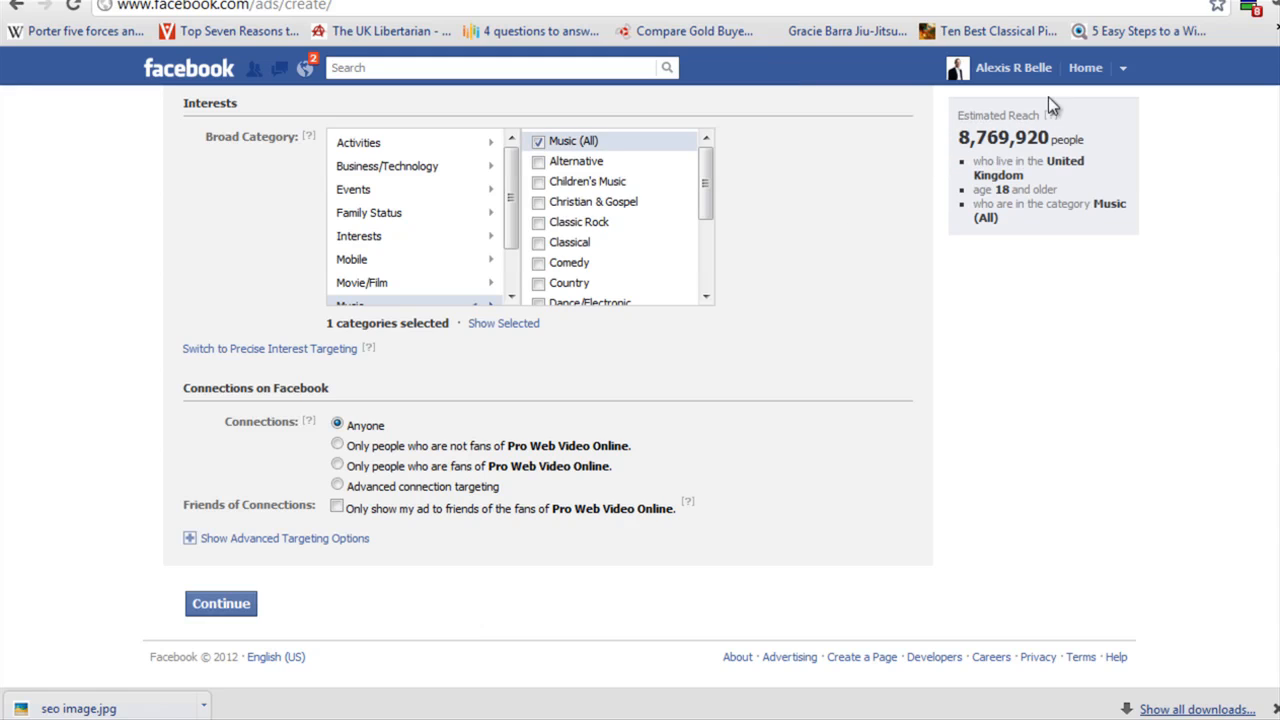
mouse_move(518, 122)
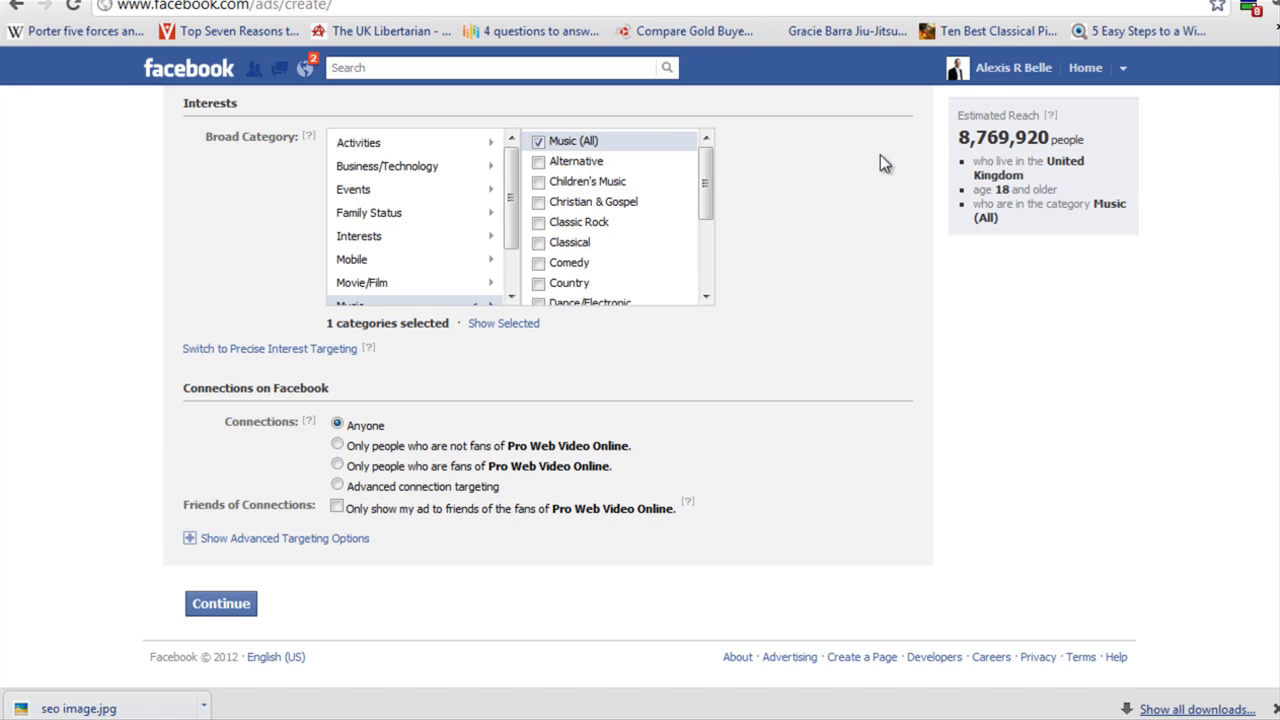
mouse_move(897, 165)
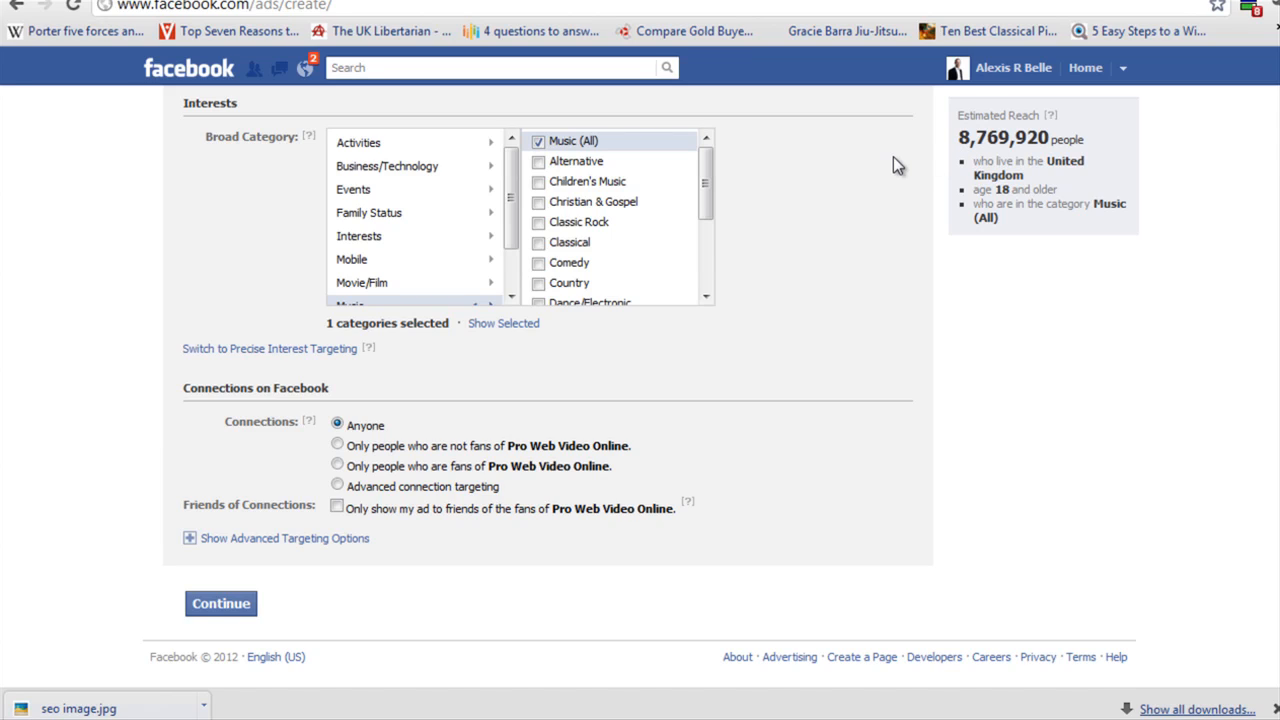
mouse_move(990, 205)
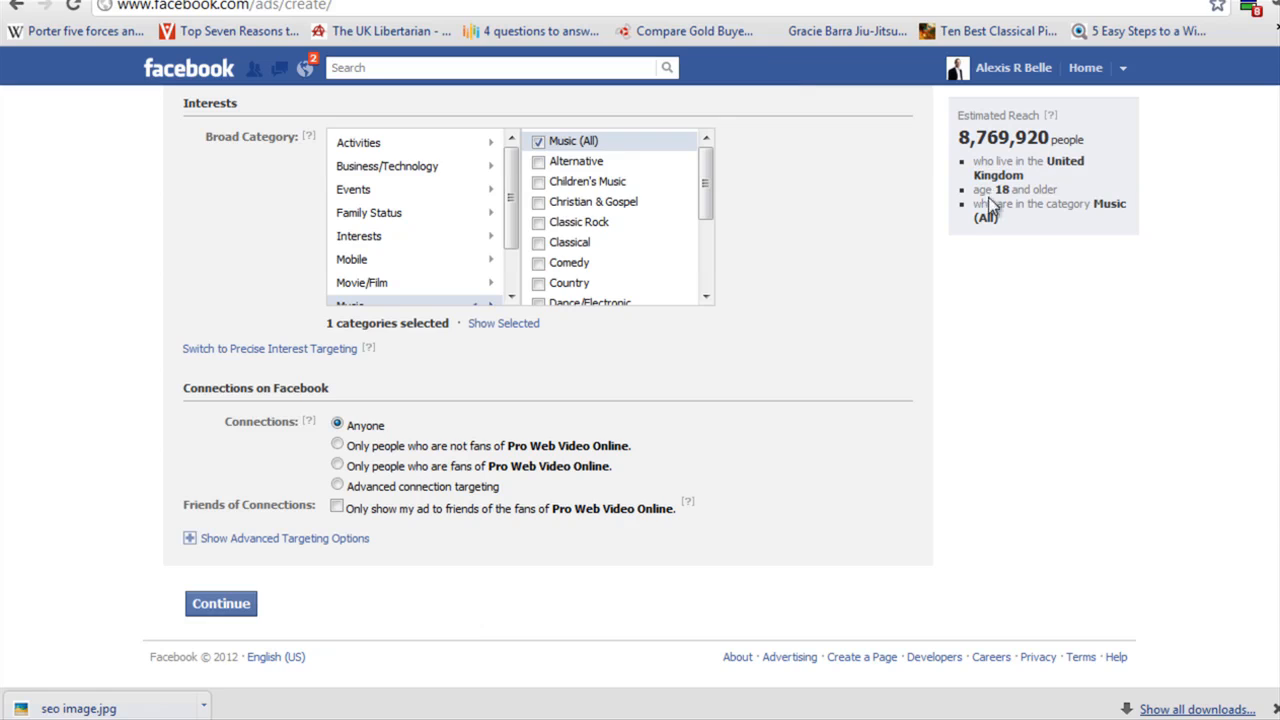
mouse_move(1122, 226)
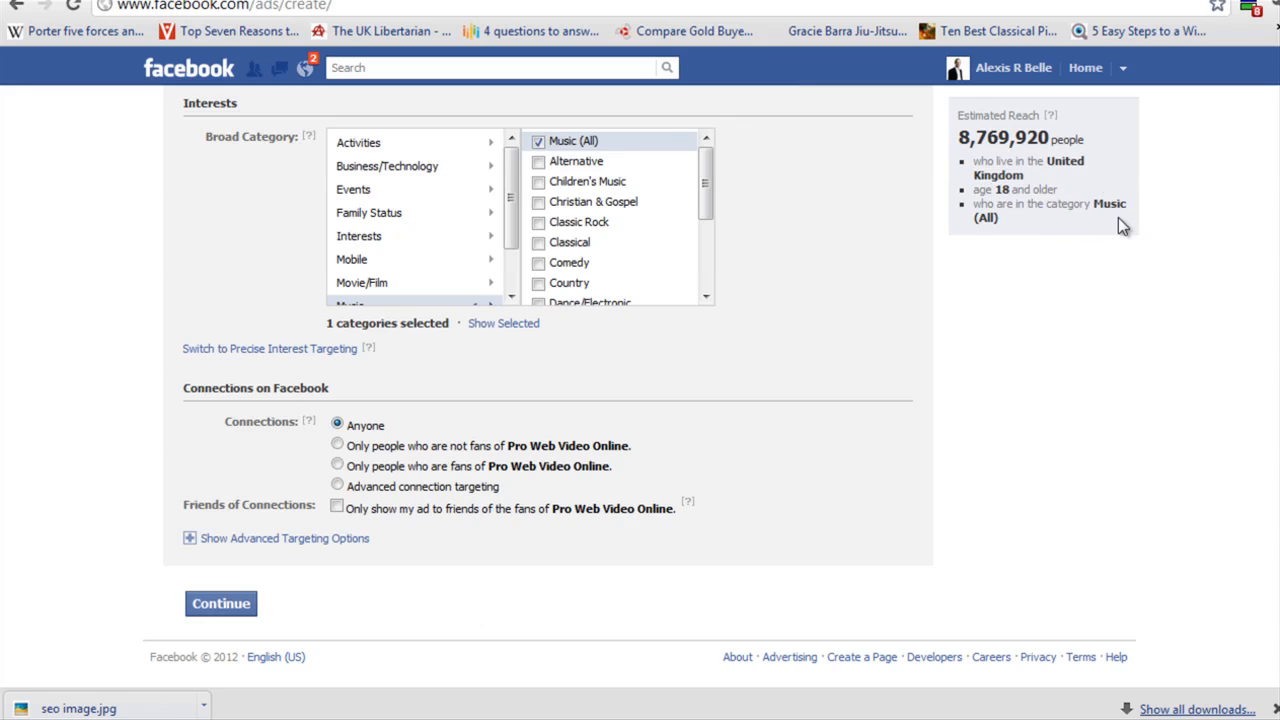
mouse_move(1040, 222)
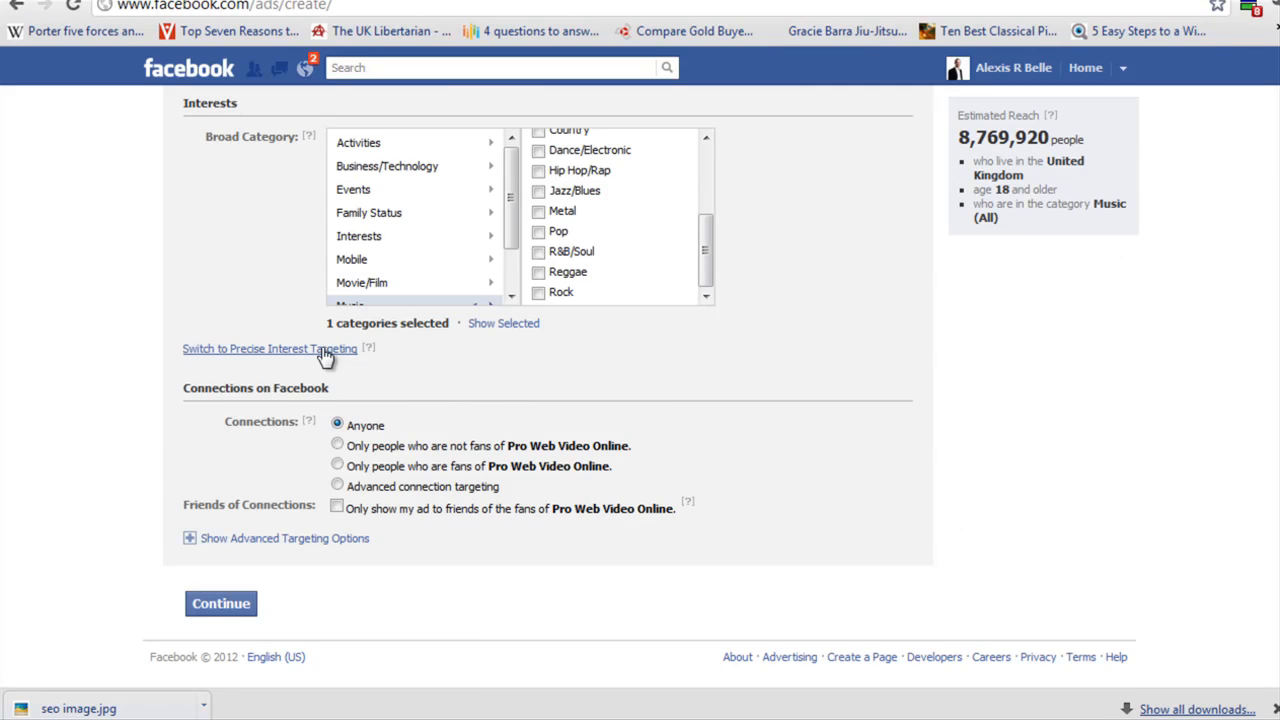
Switch to precise interest targeting and add SEO as a precise interest
click(269, 348)
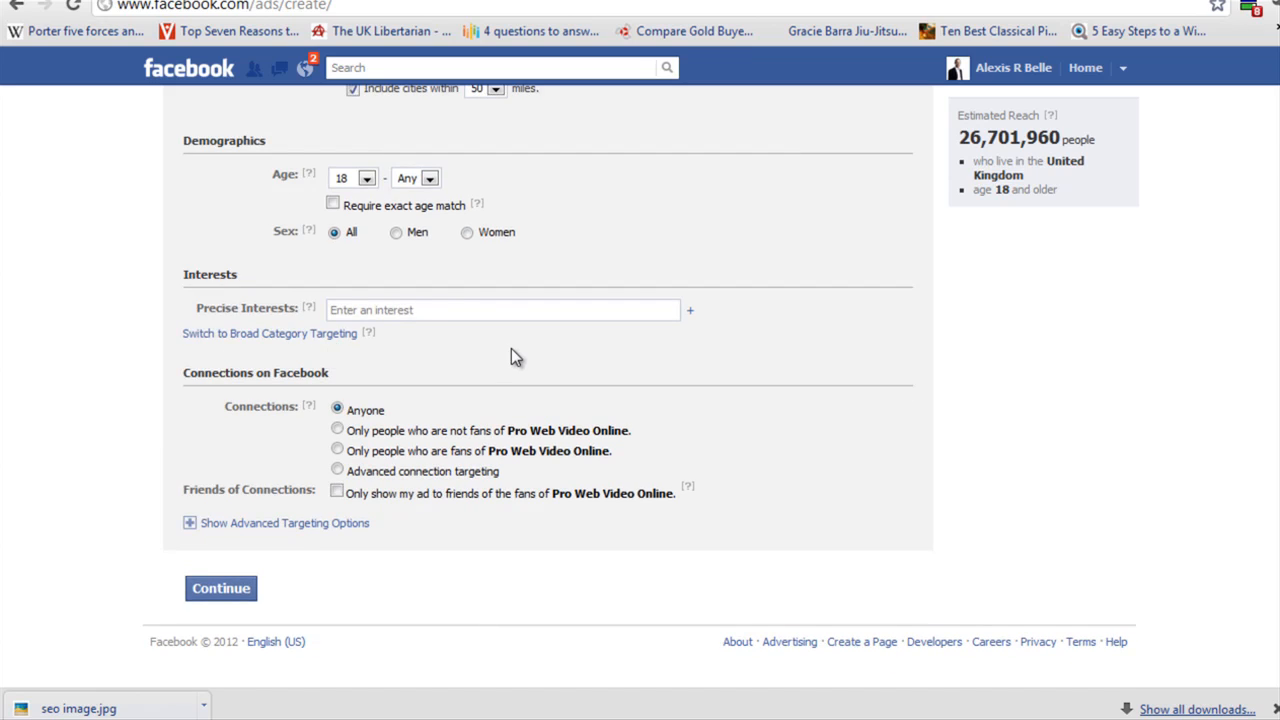
click(500, 309)
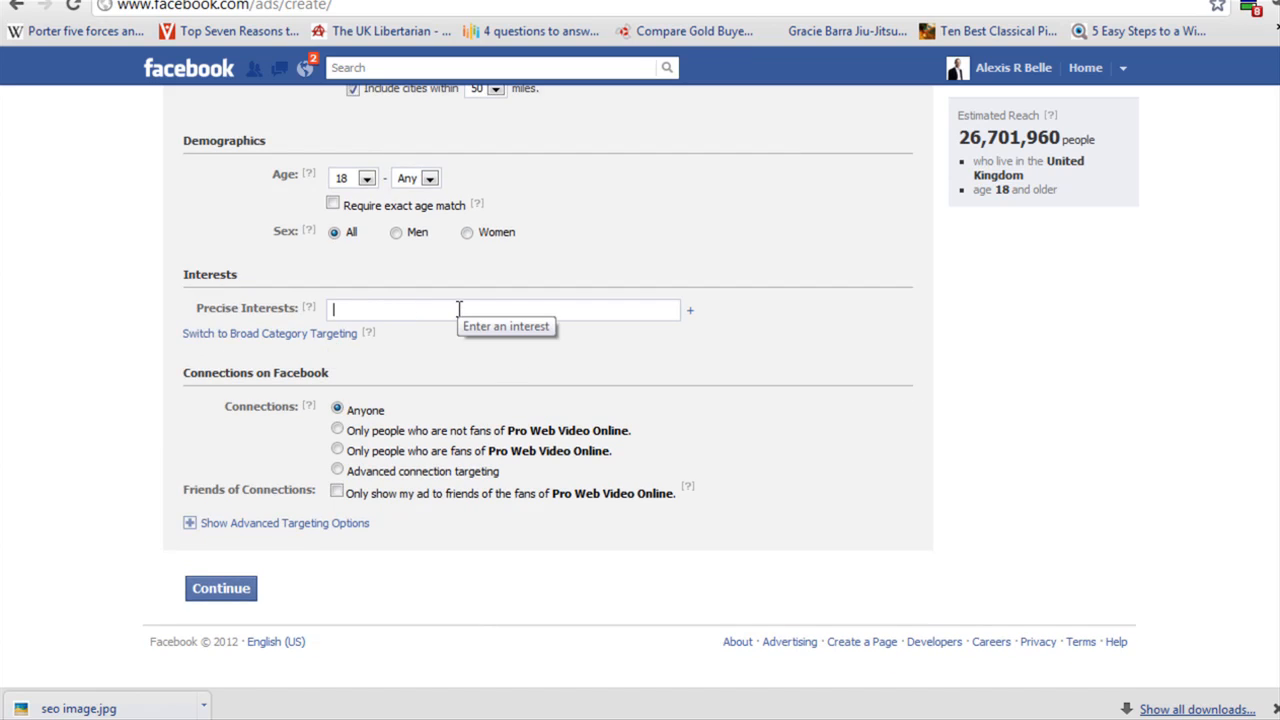
text(se)
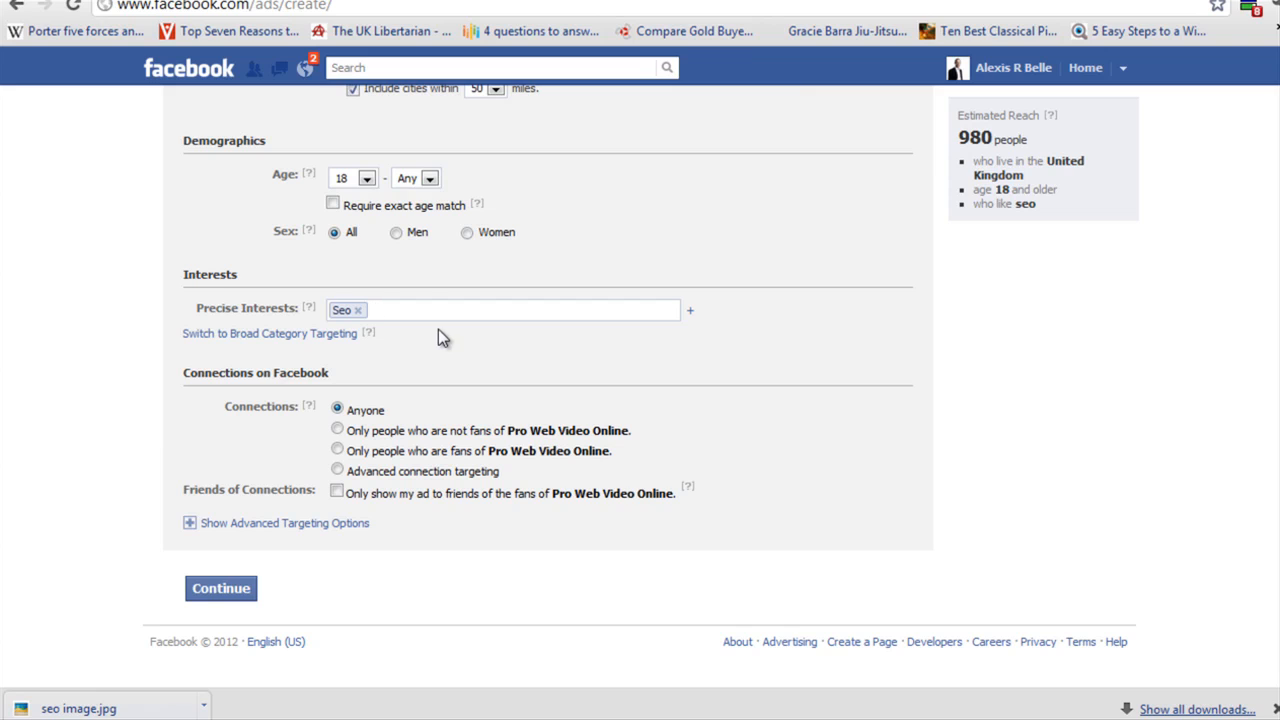
click(357, 310)
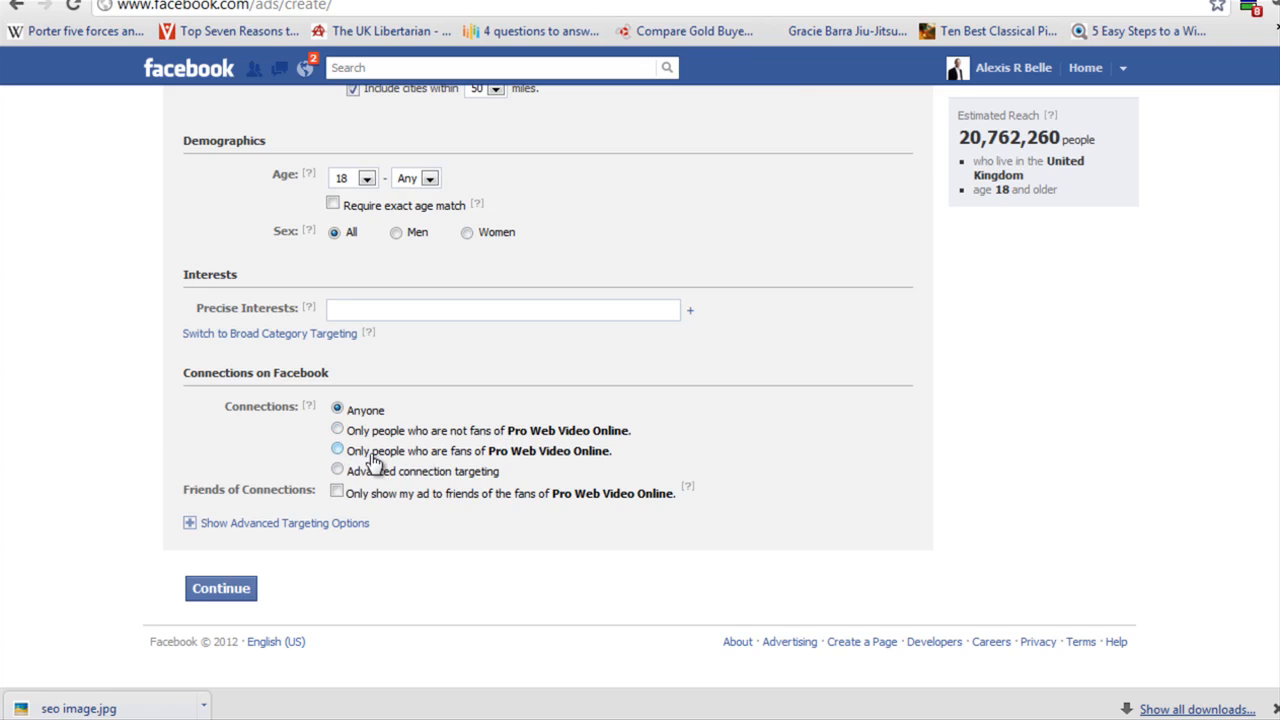
Select Advanced connection targeting under Connections on Facebook, leaving both fields empty
click(338, 471)
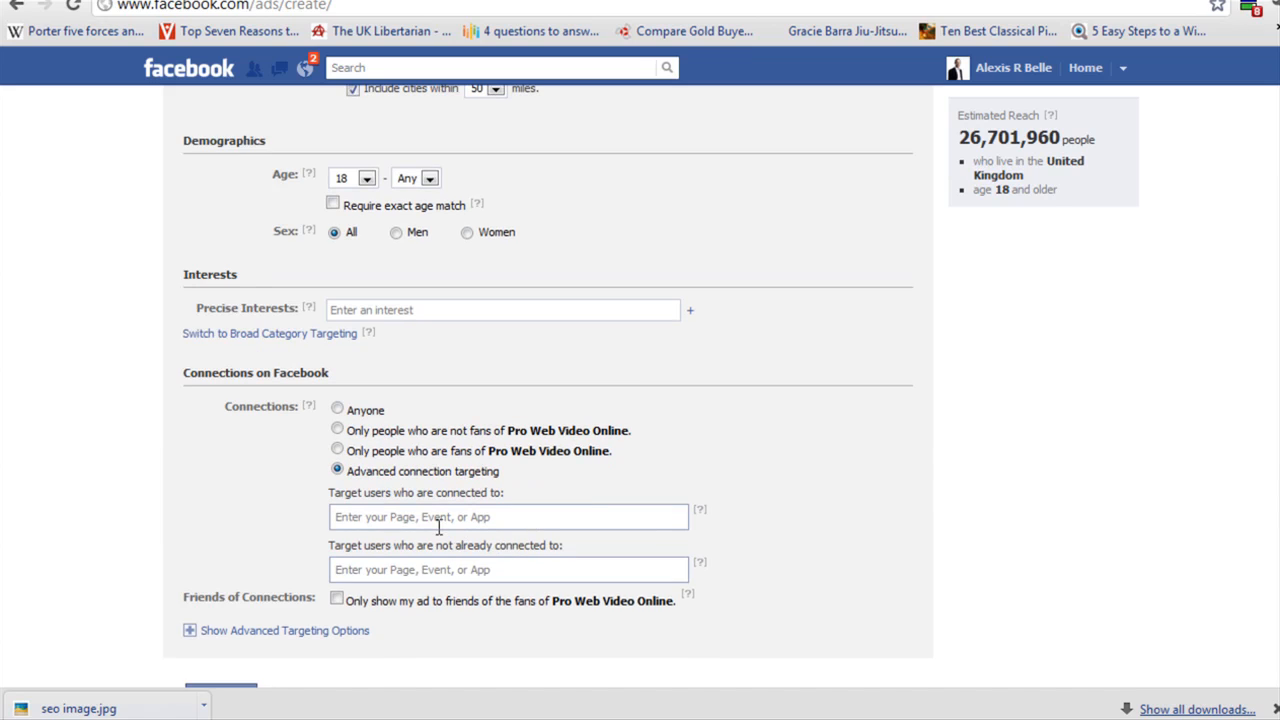
click(508, 516)
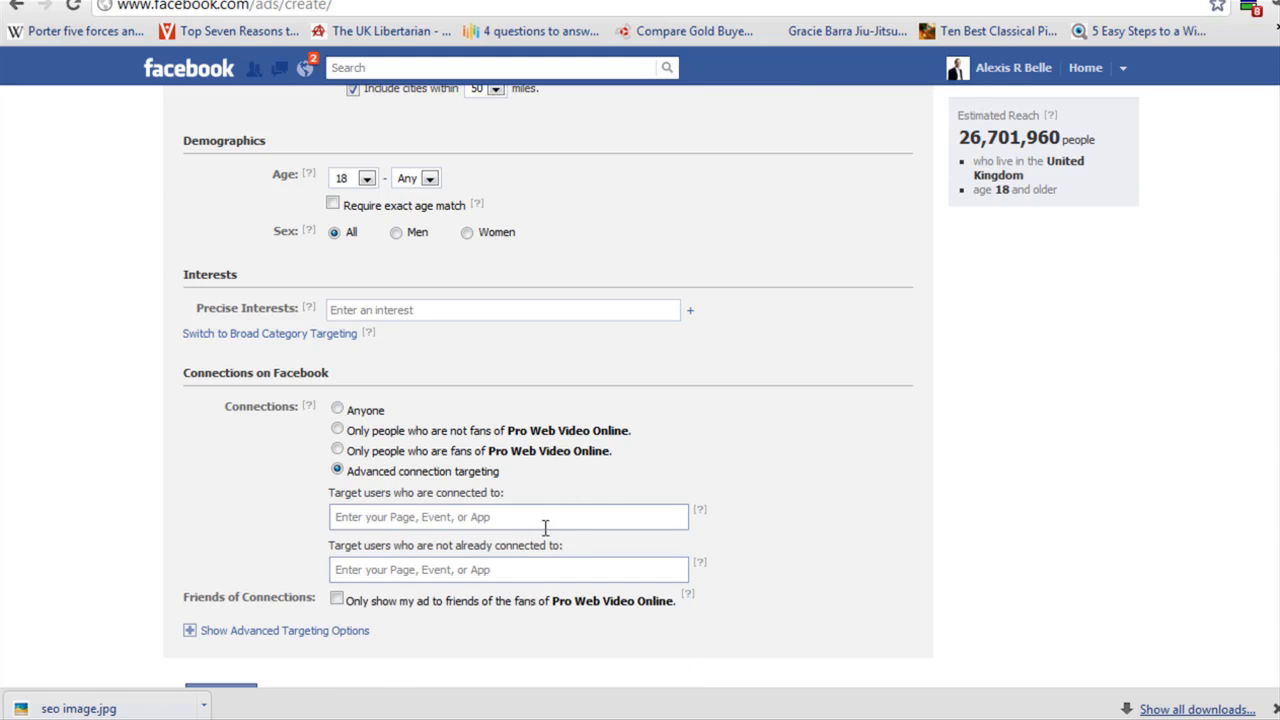
click(508, 517)
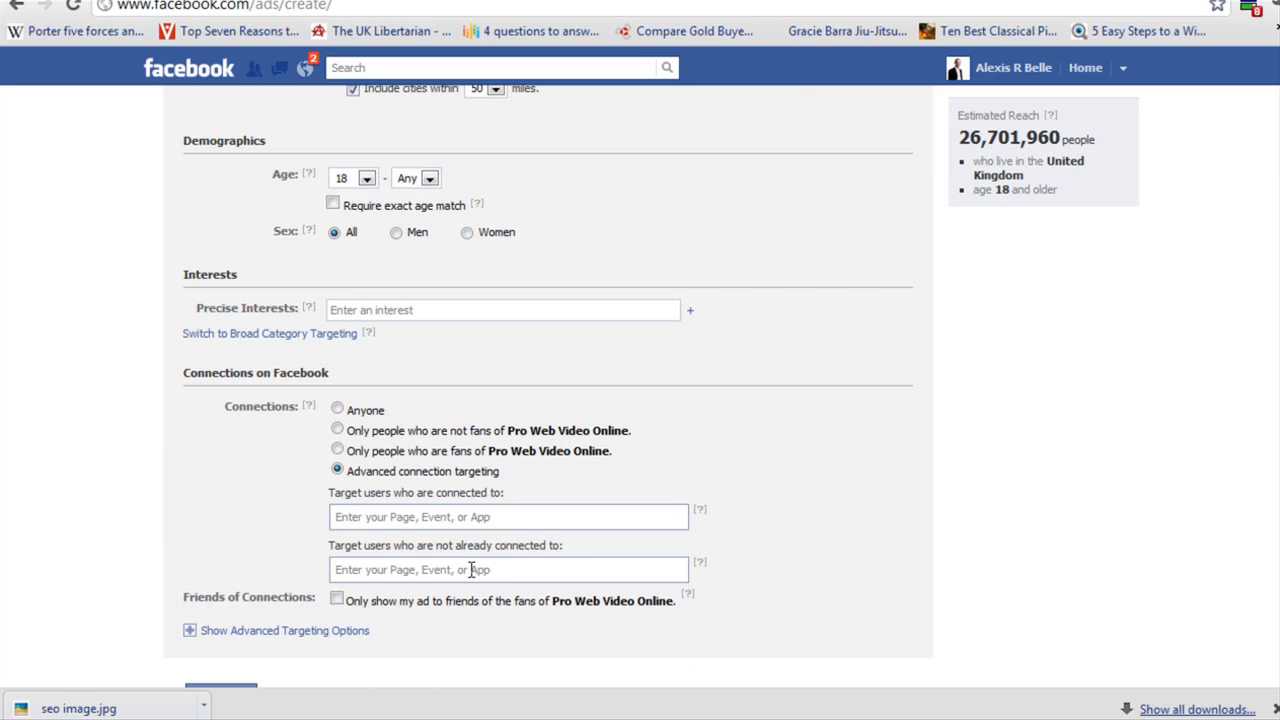
mouse_move(790, 452)
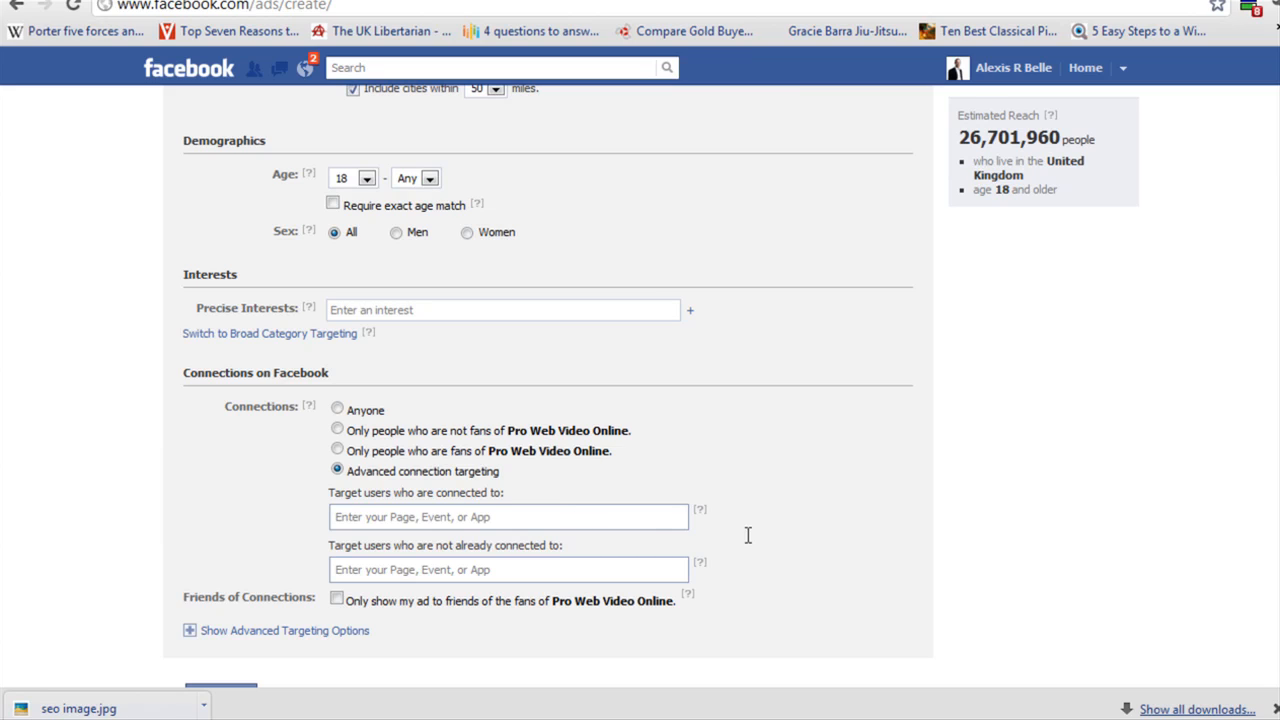
mouse_move(975, 513)
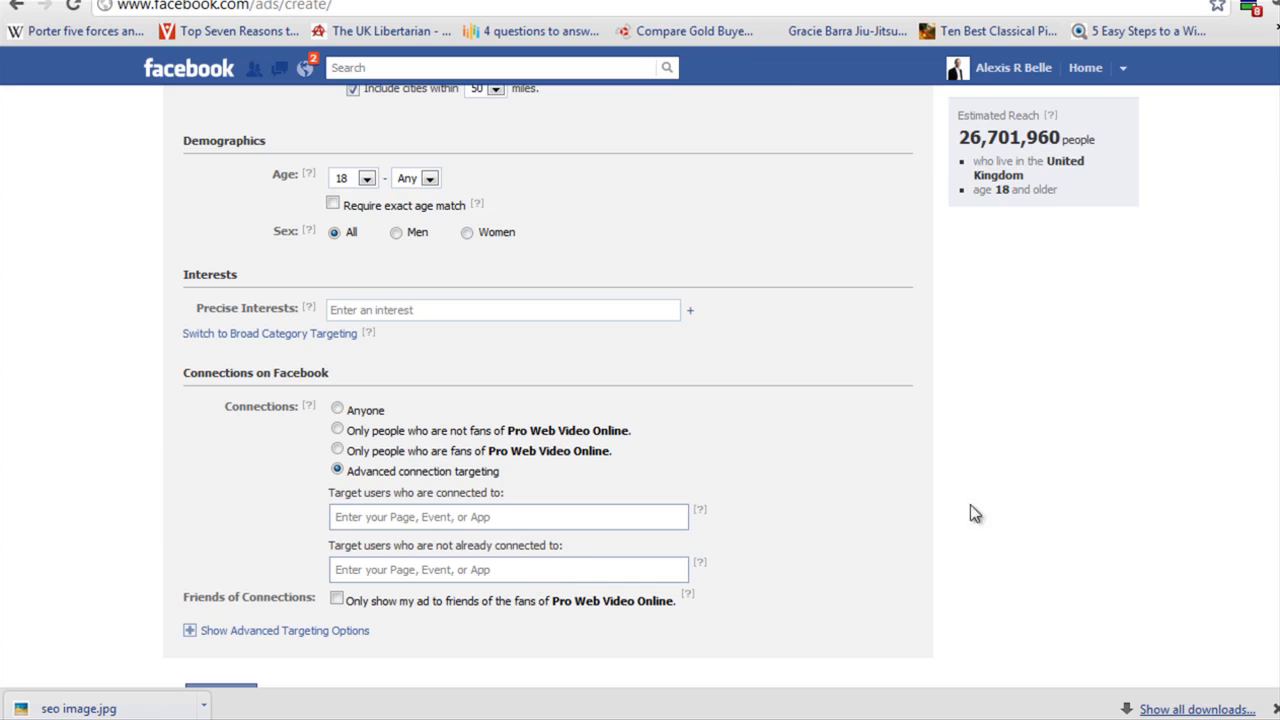
scroll(down, 3)
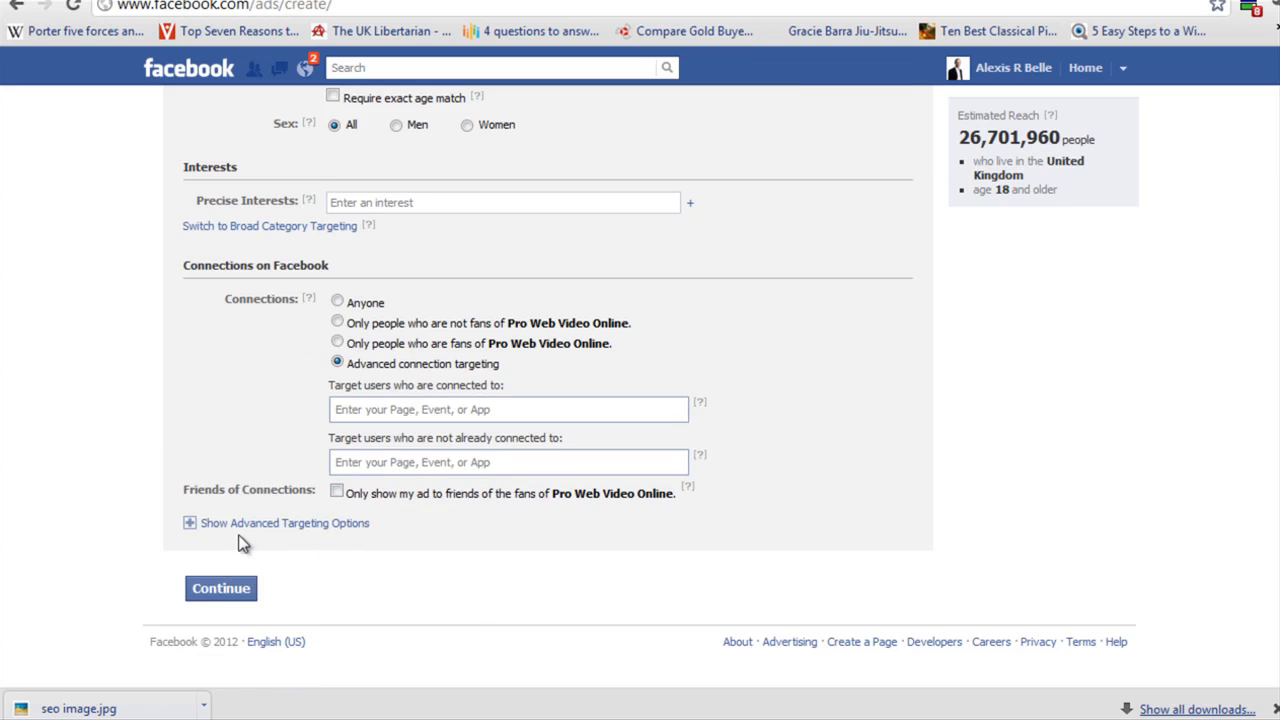
Show advanced targeting options and restrict relationship status to Engaged, cutting reach to about 1.27 million
click(190, 523)
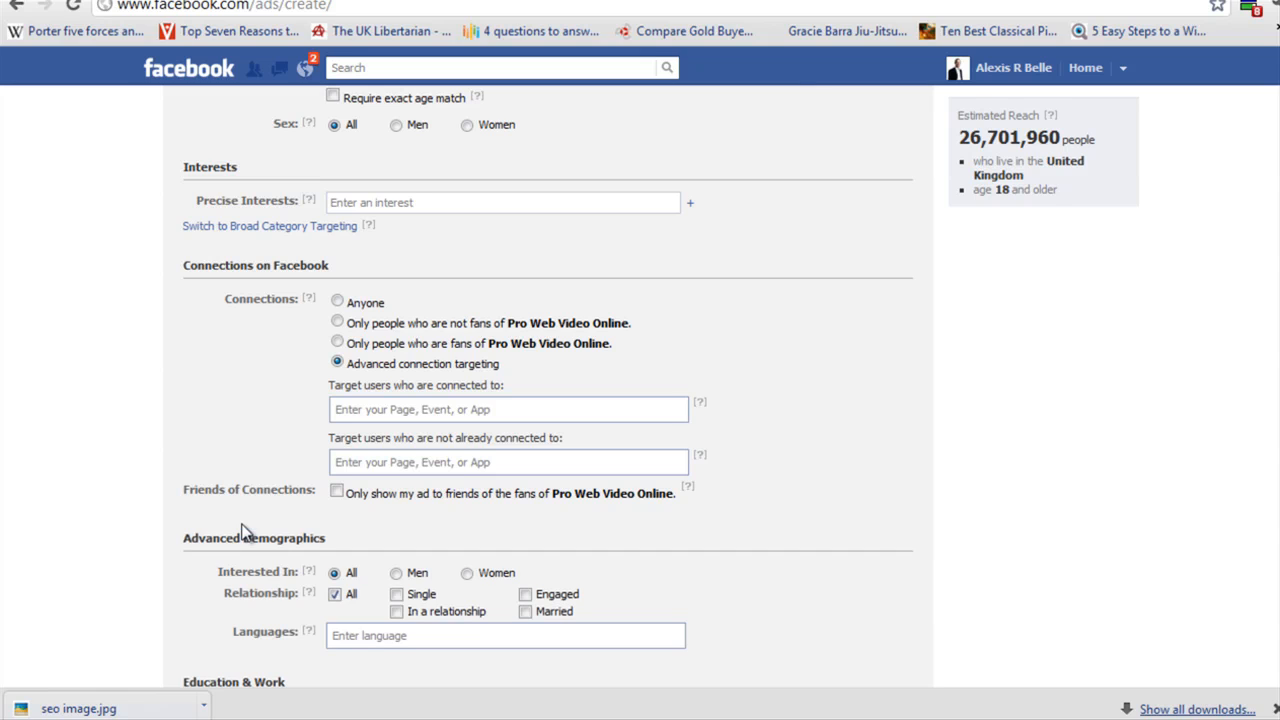
scroll(down, 3)
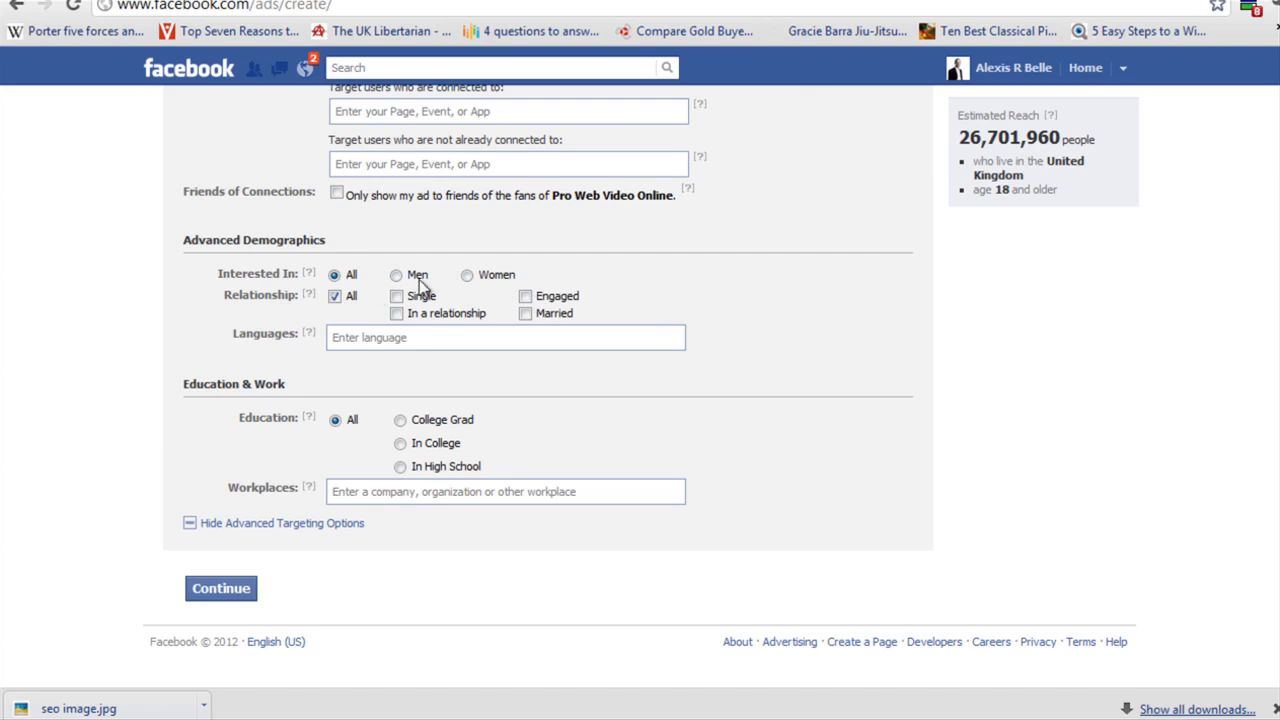
mouse_move(397, 298)
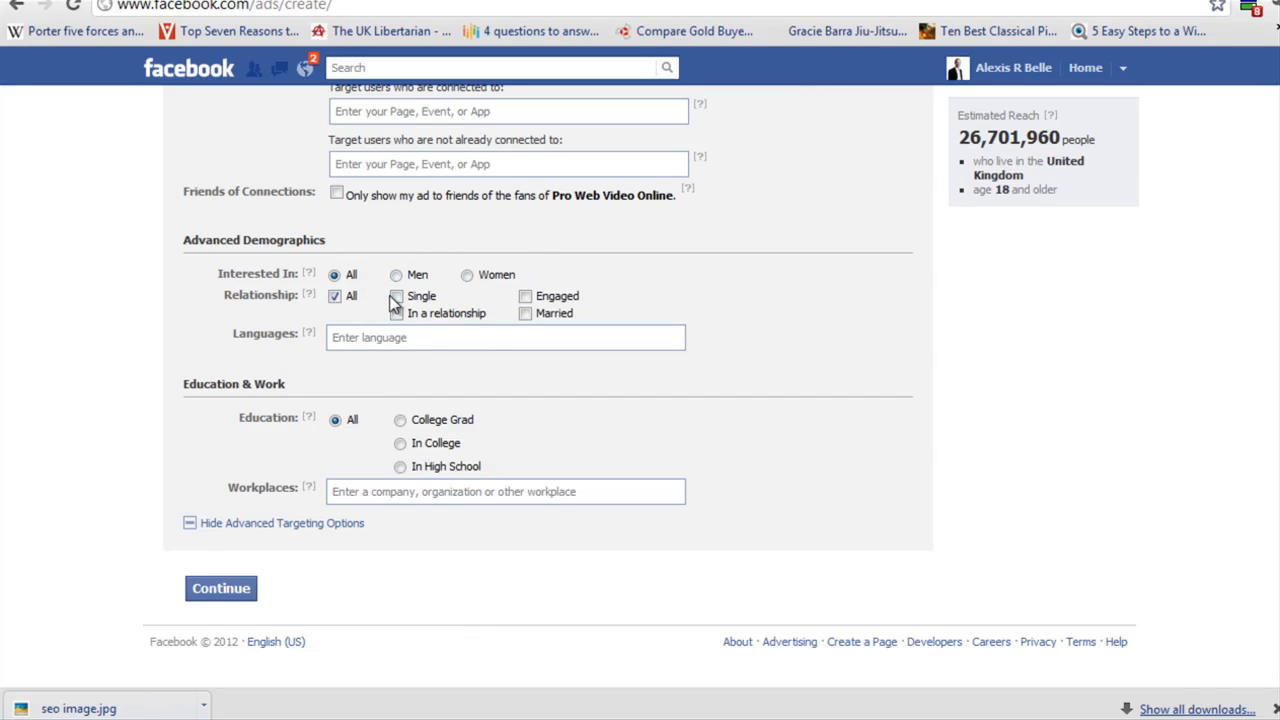
click(396, 296)
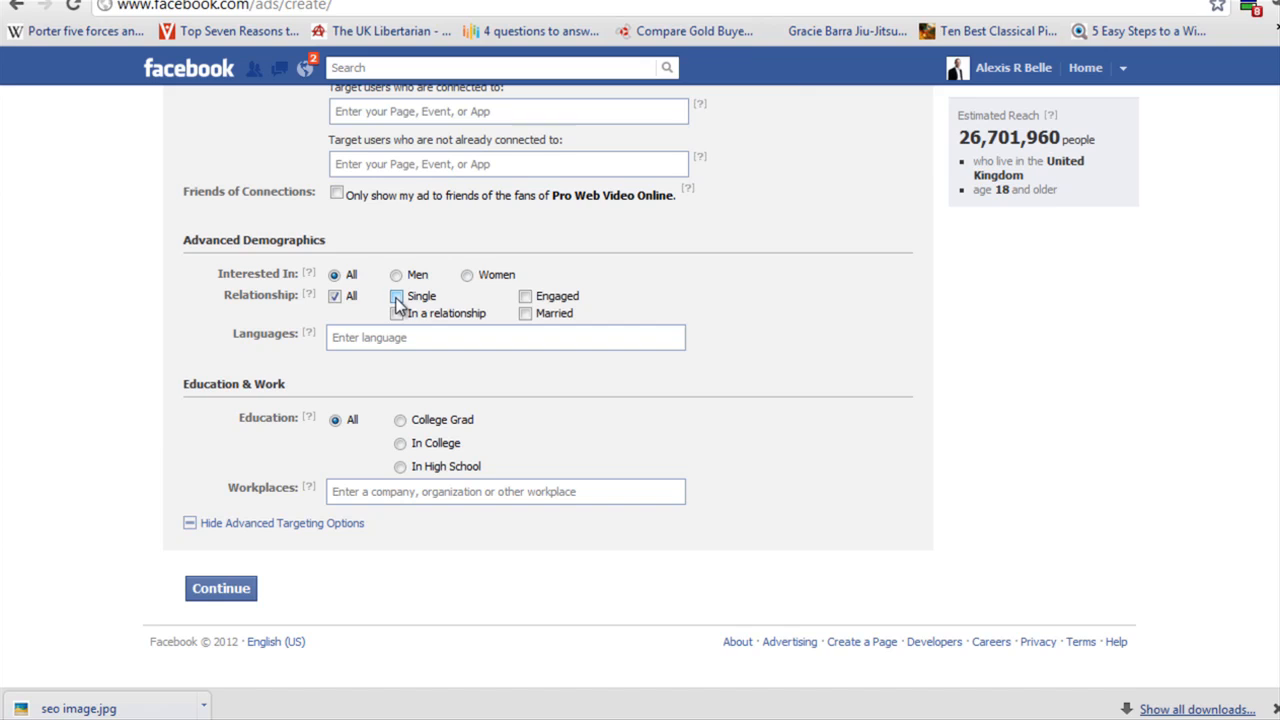
click(525, 295)
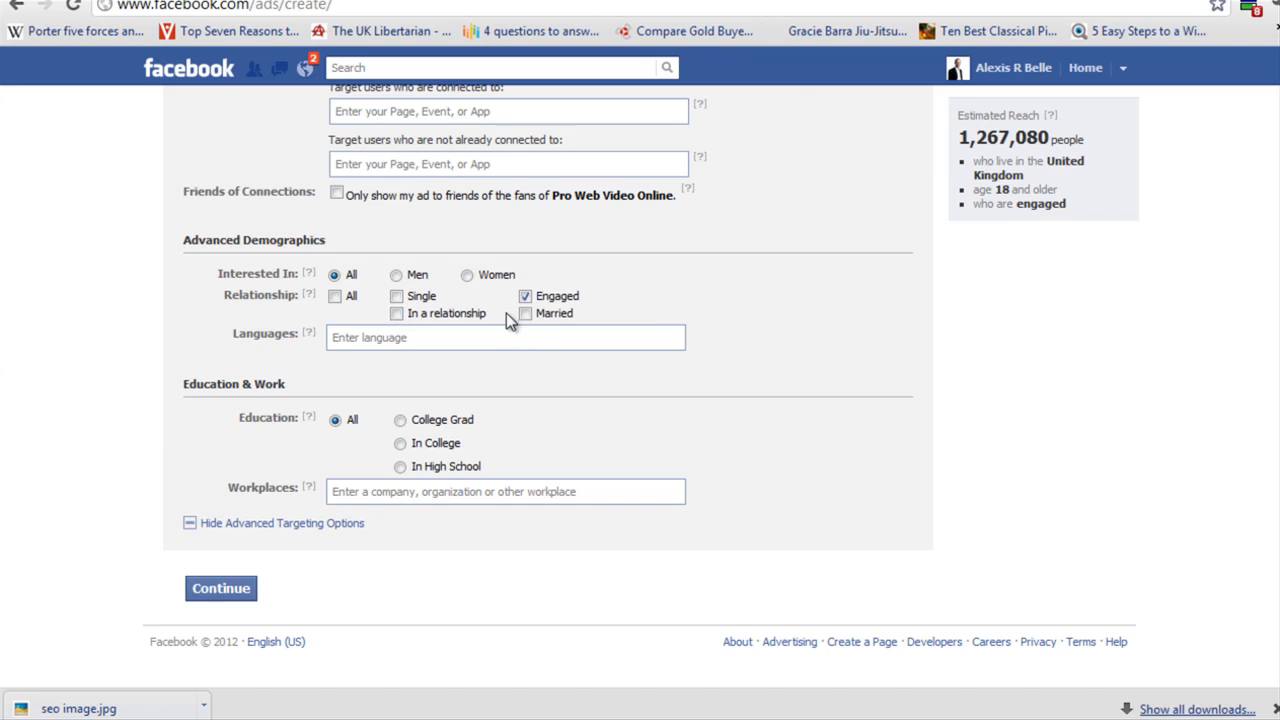
click(505, 337)
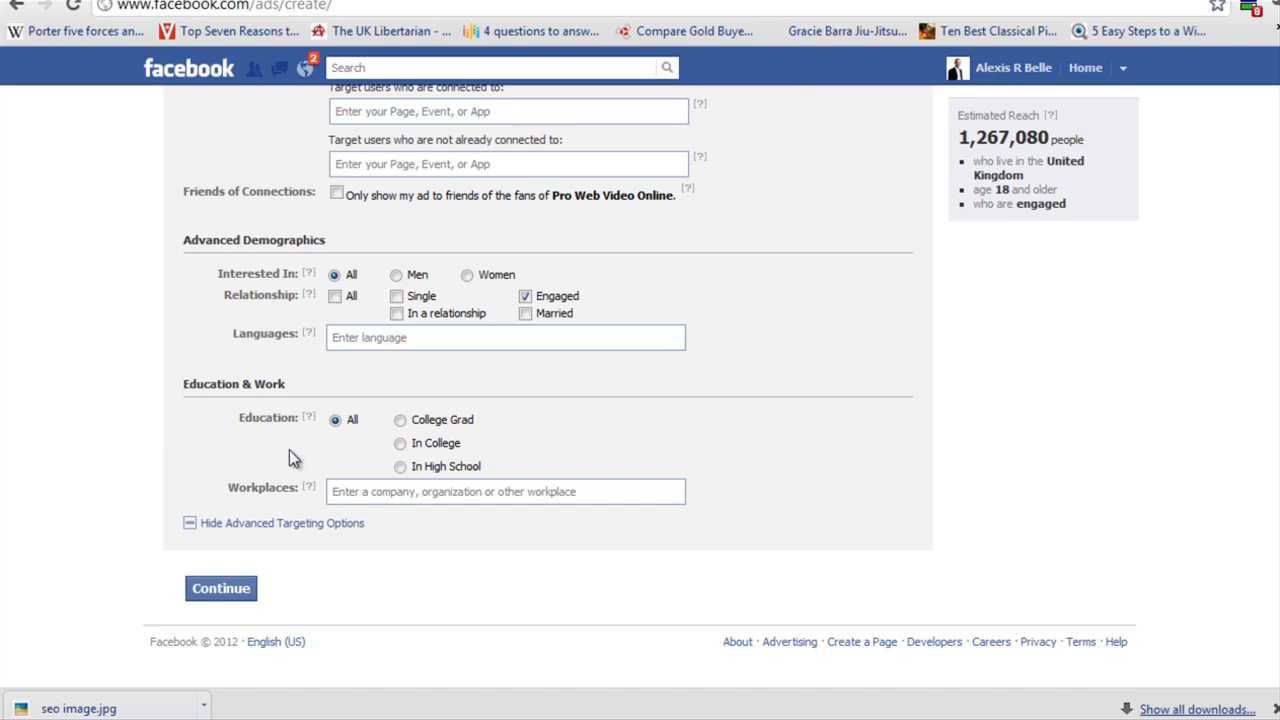
click(505, 491)
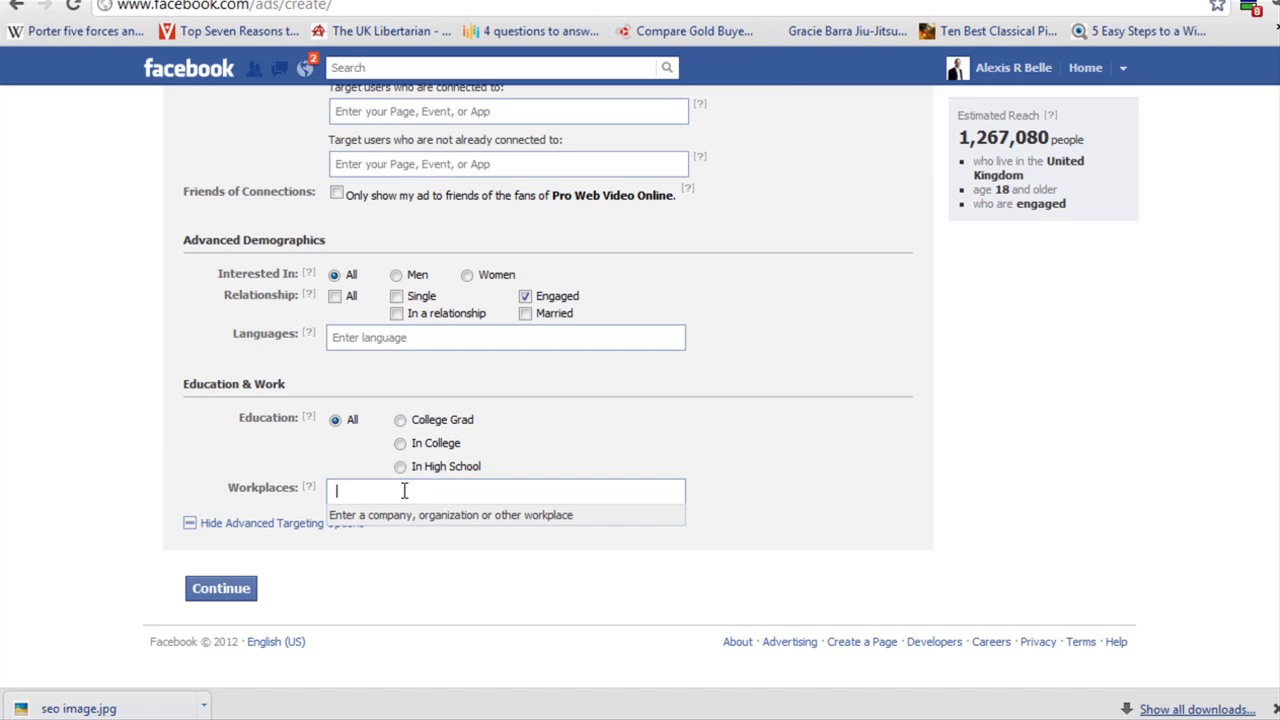
mouse_move(378, 582)
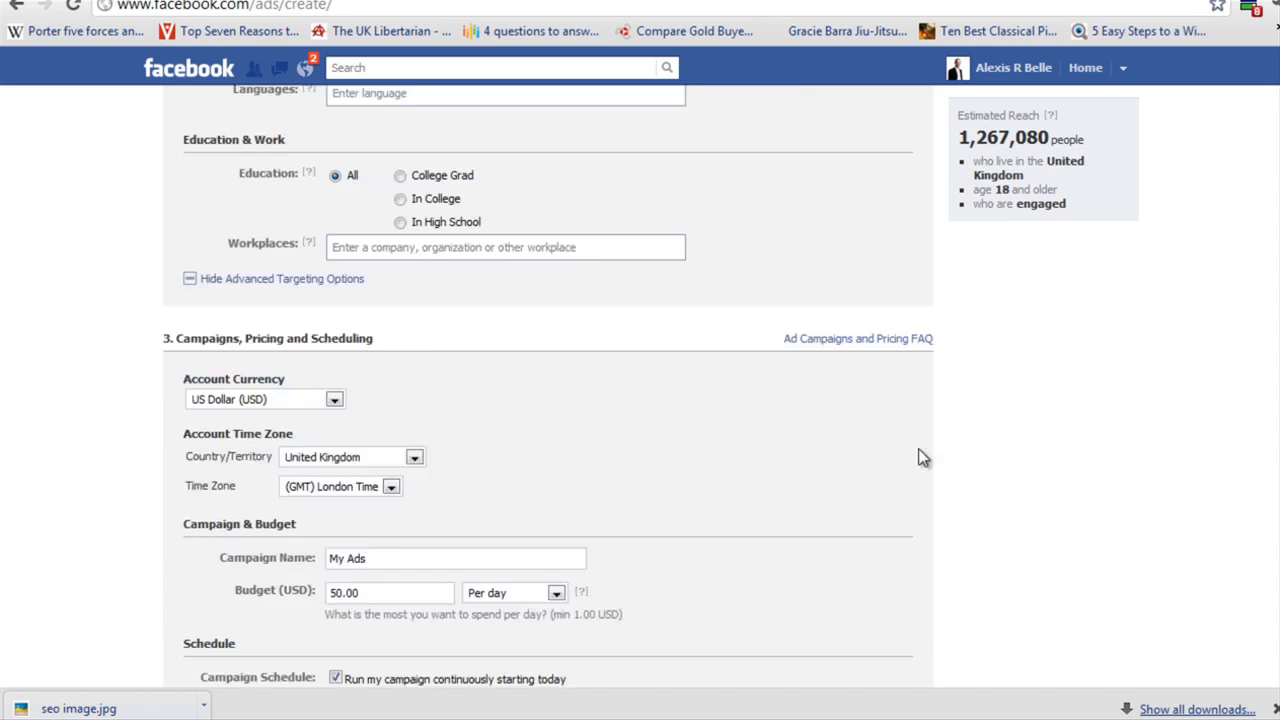
Set the account currency to British Pound (GBP)
scroll(down, 3)
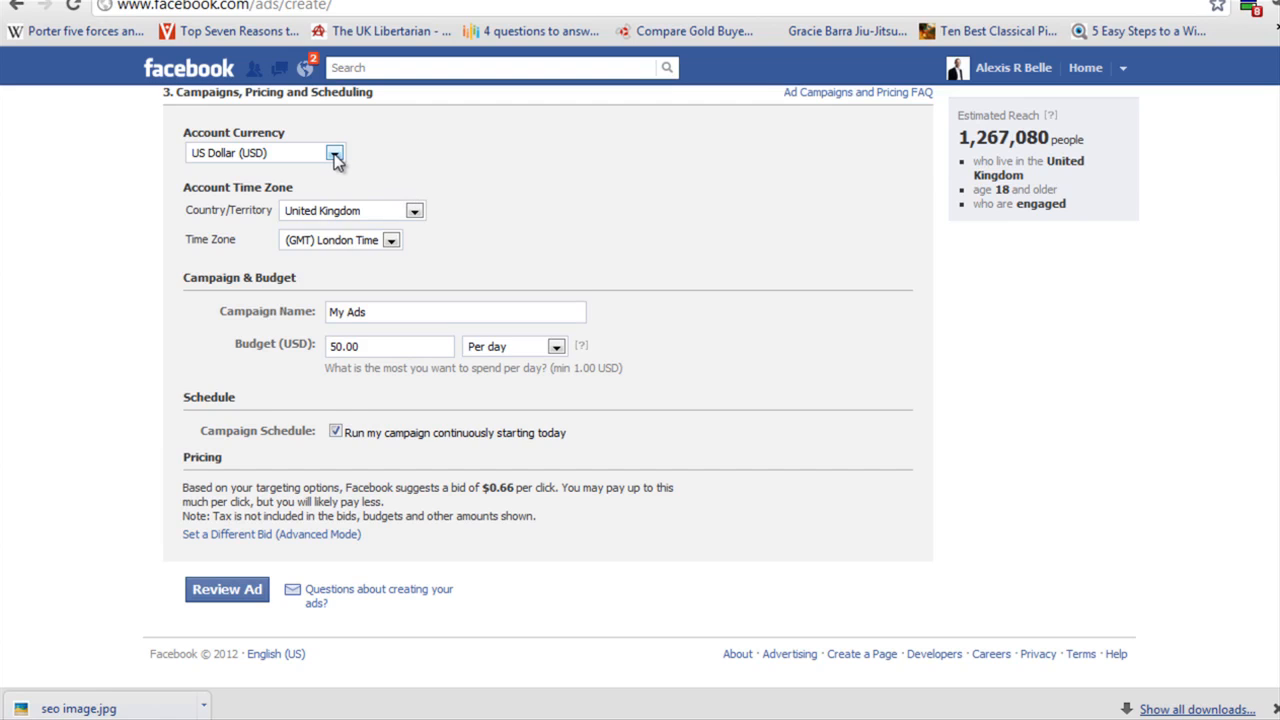
click(334, 152)
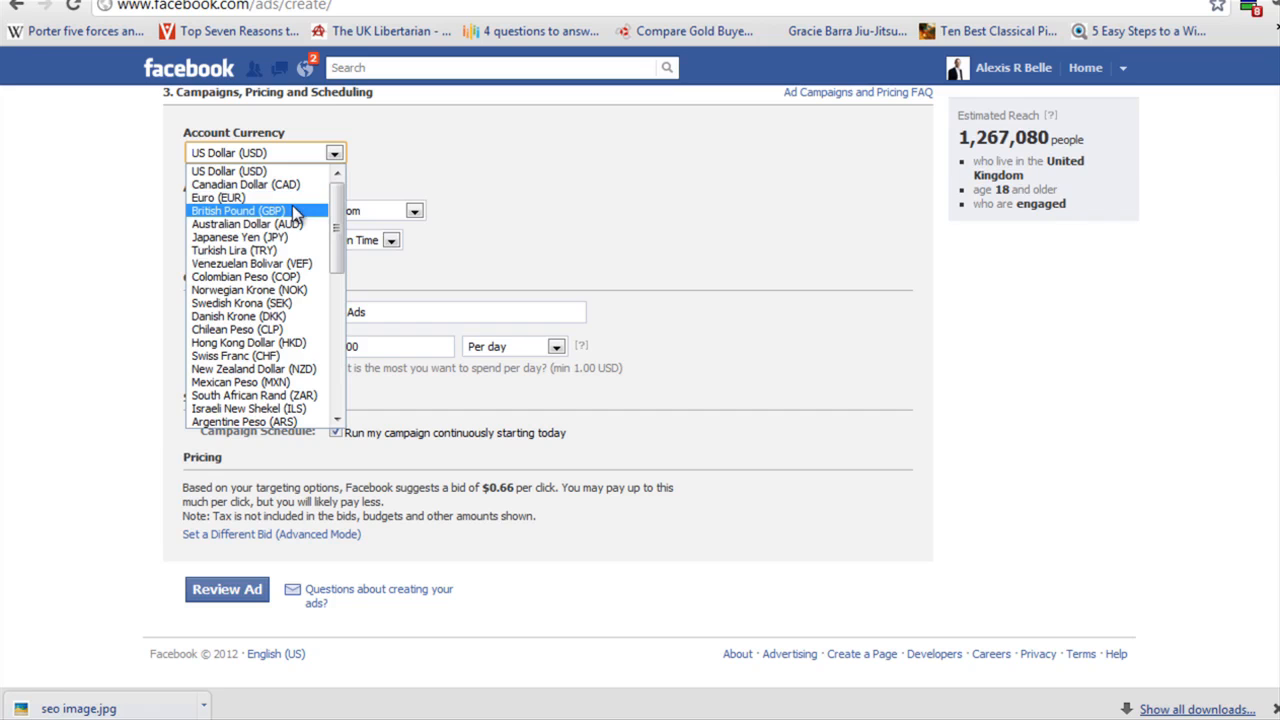
click(238, 210)
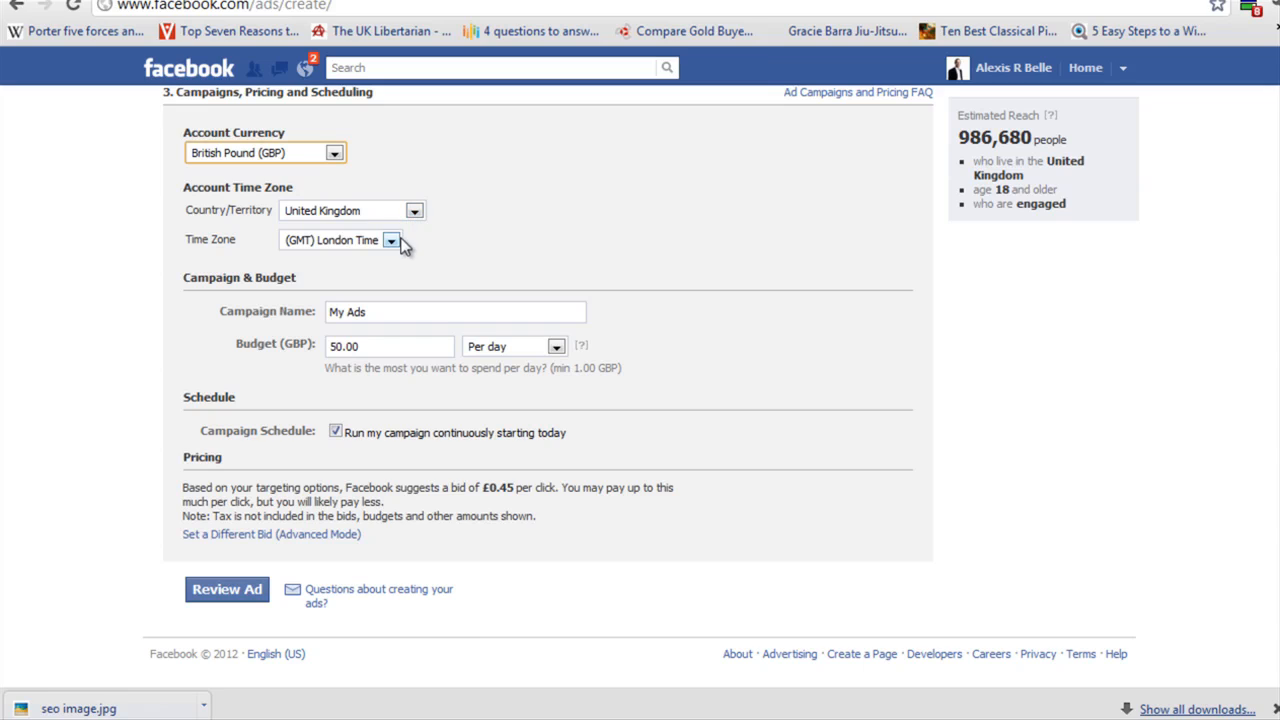
Enter a campaign budget of 400
click(455, 311)
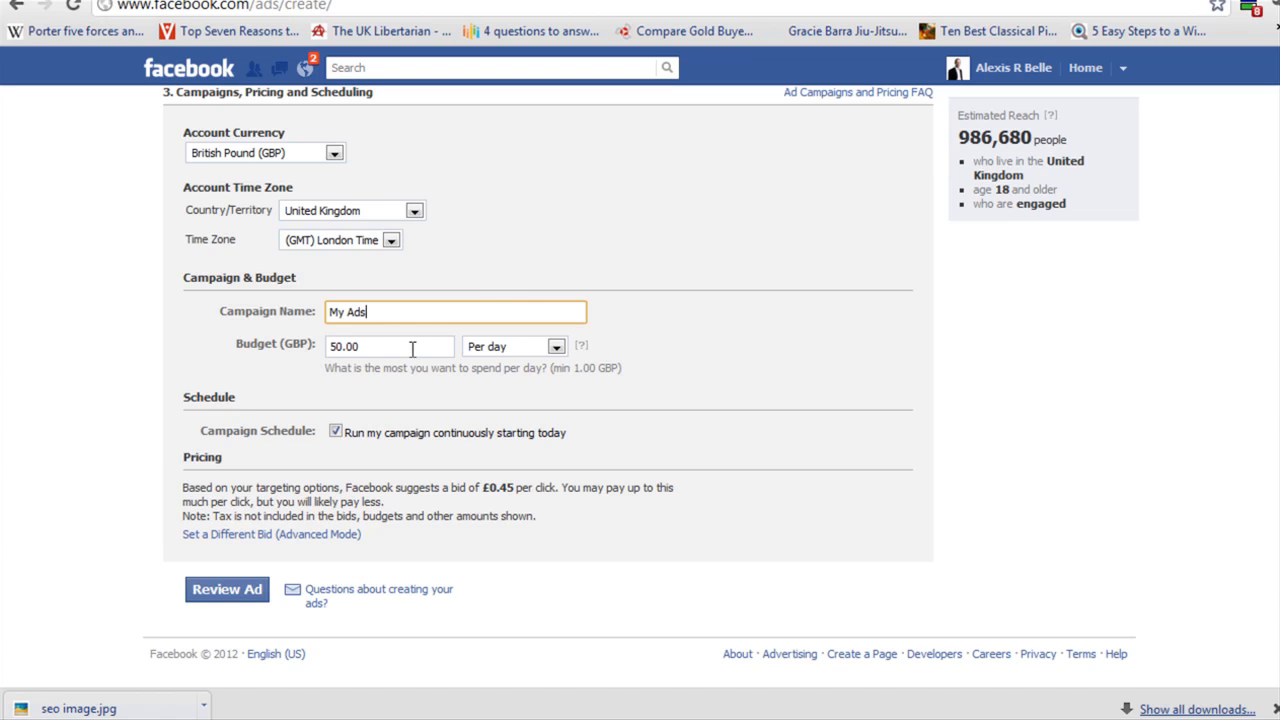
click(390, 346)
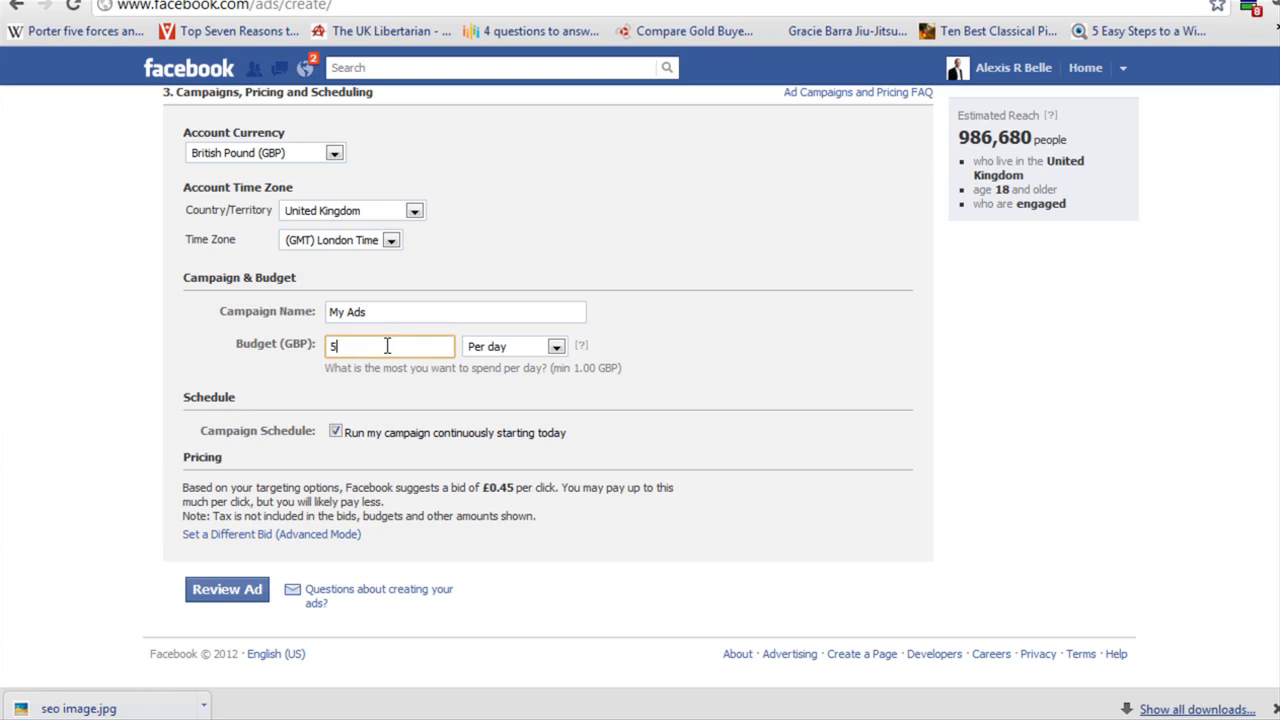
text(4000)
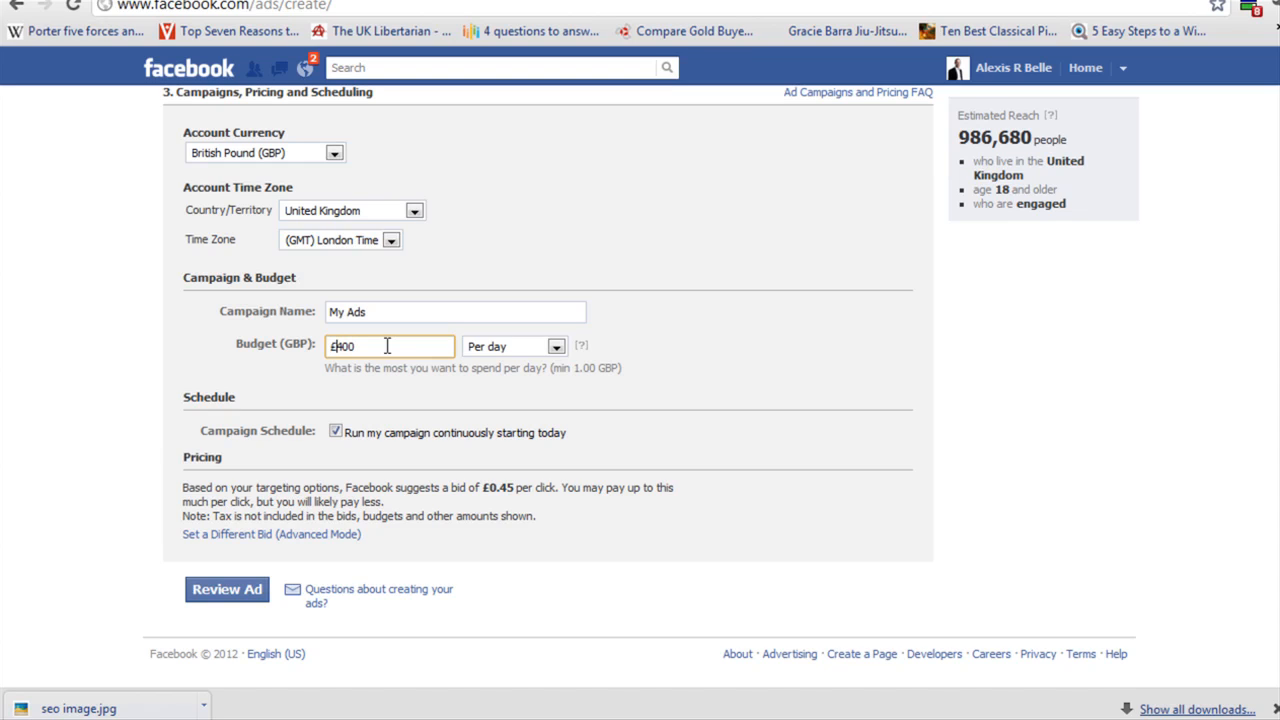
Make the budget a lifetime budget starting on 1/13/2012
click(556, 346)
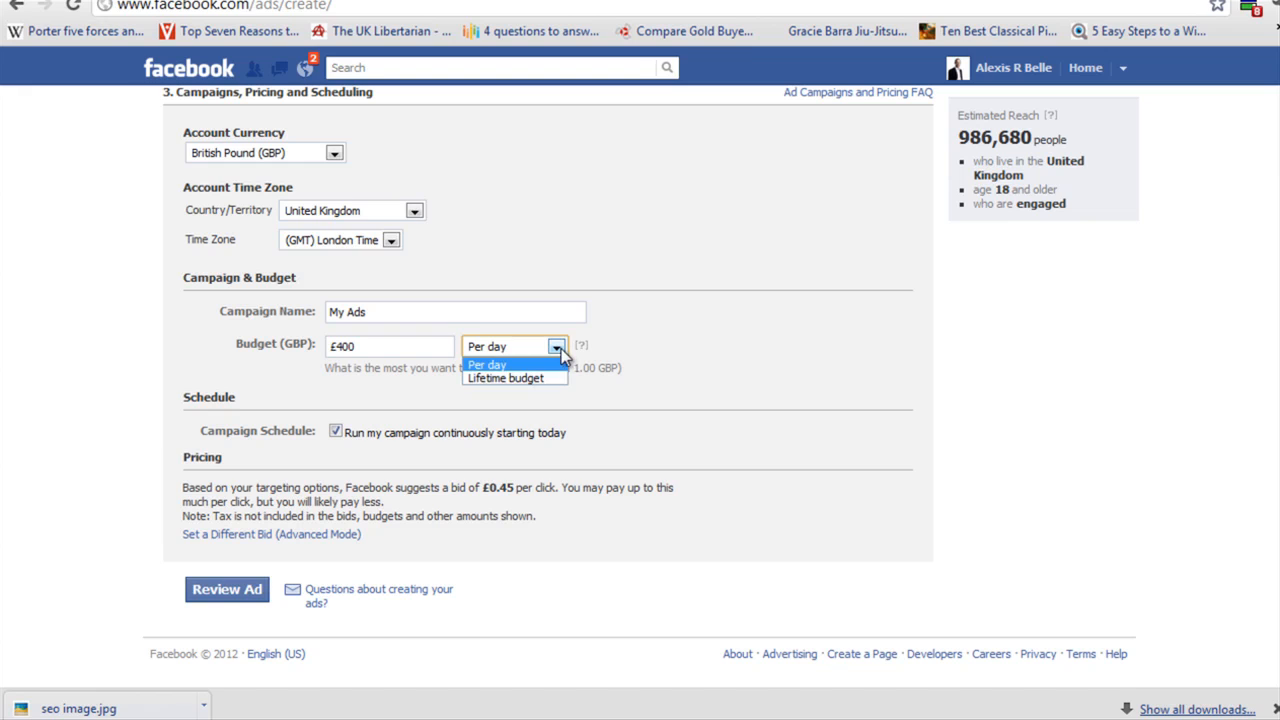
click(505, 378)
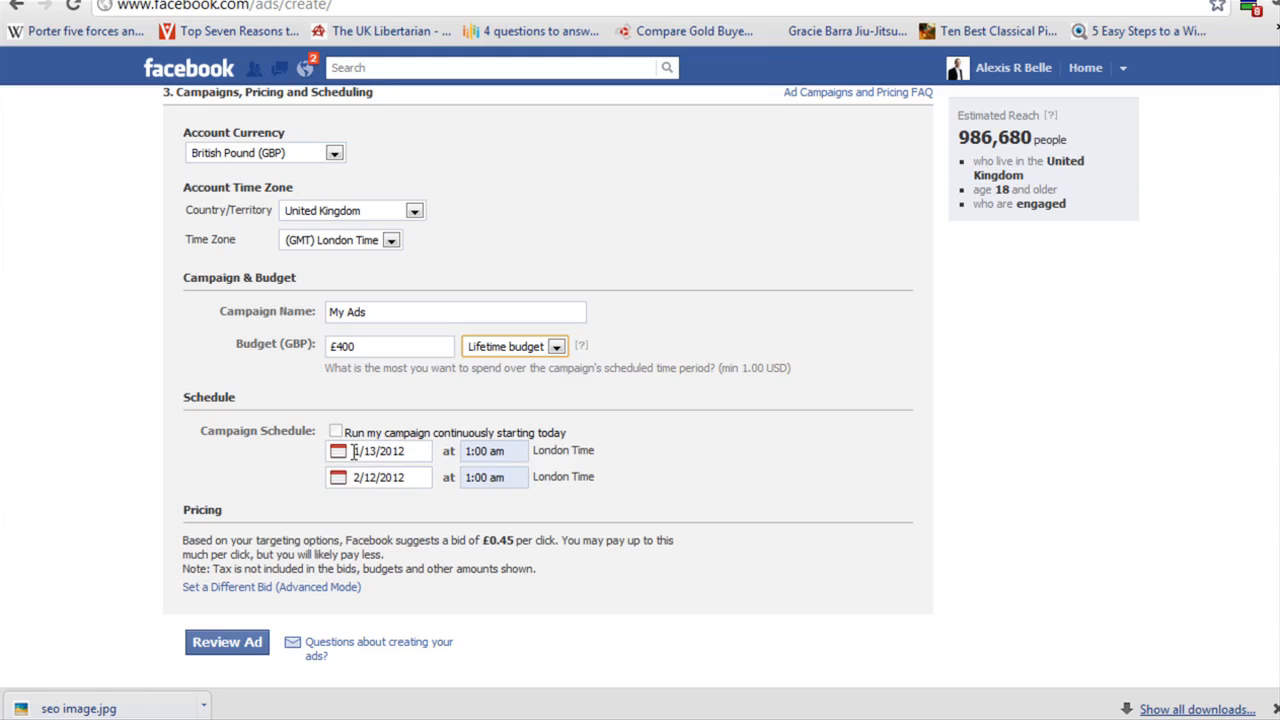
click(378, 451)
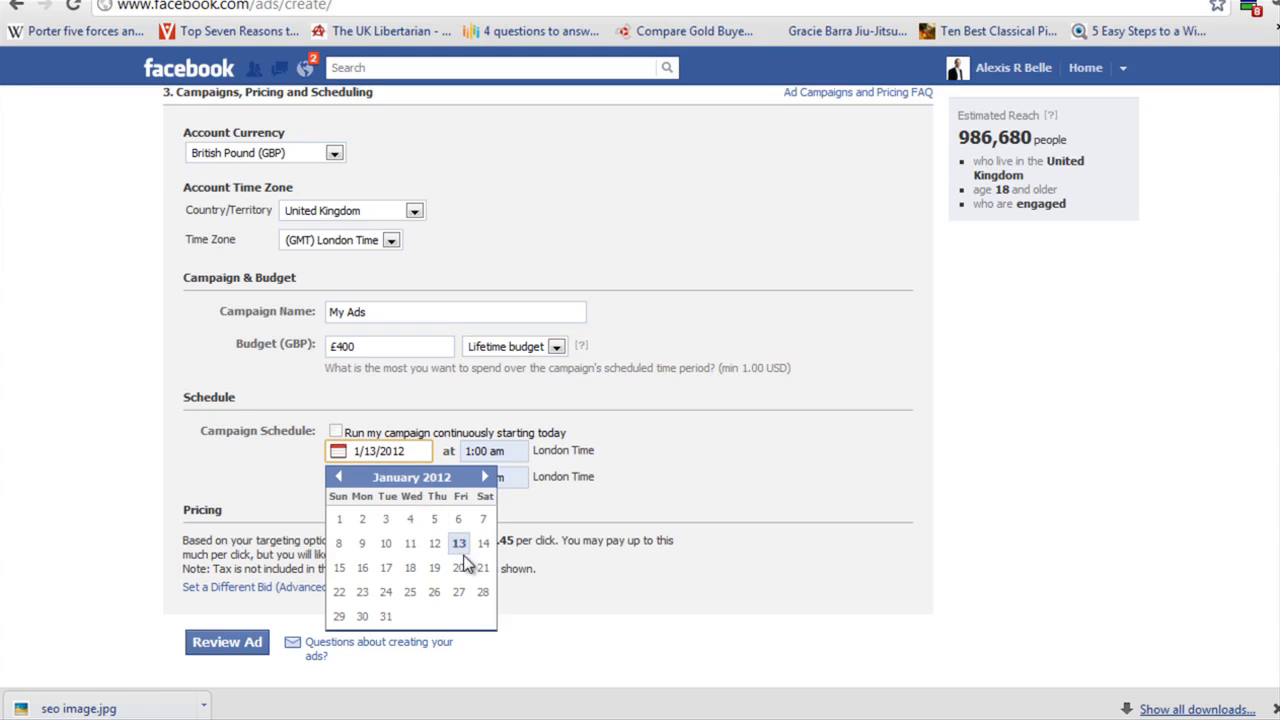
click(434, 543)
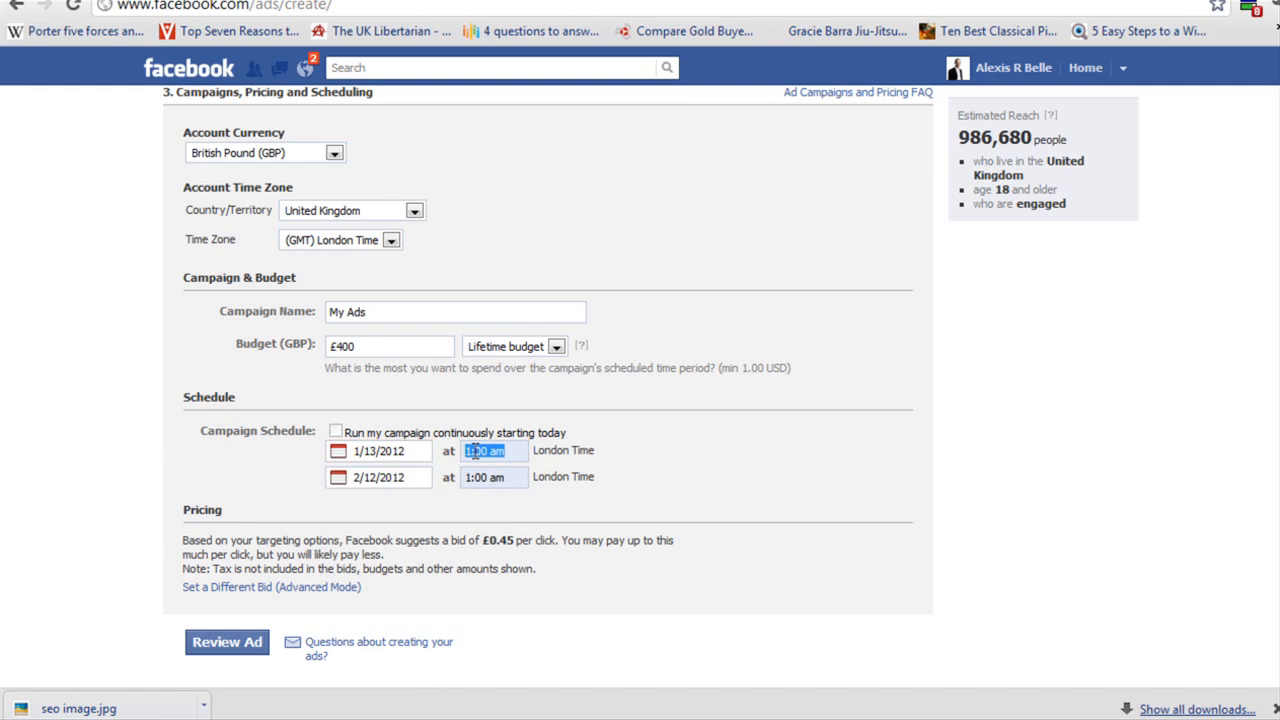
Set the start time to 9:00 am and the end time to 6:00 pm
text(9)
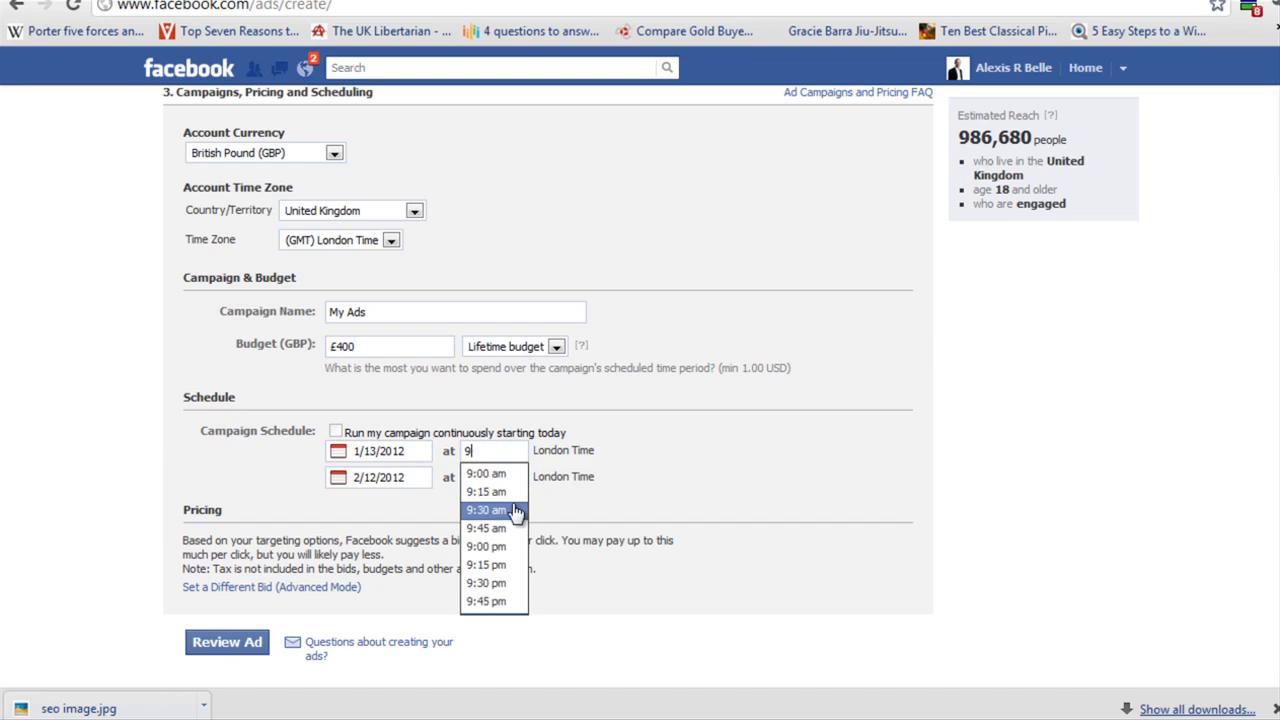
click(485, 473)
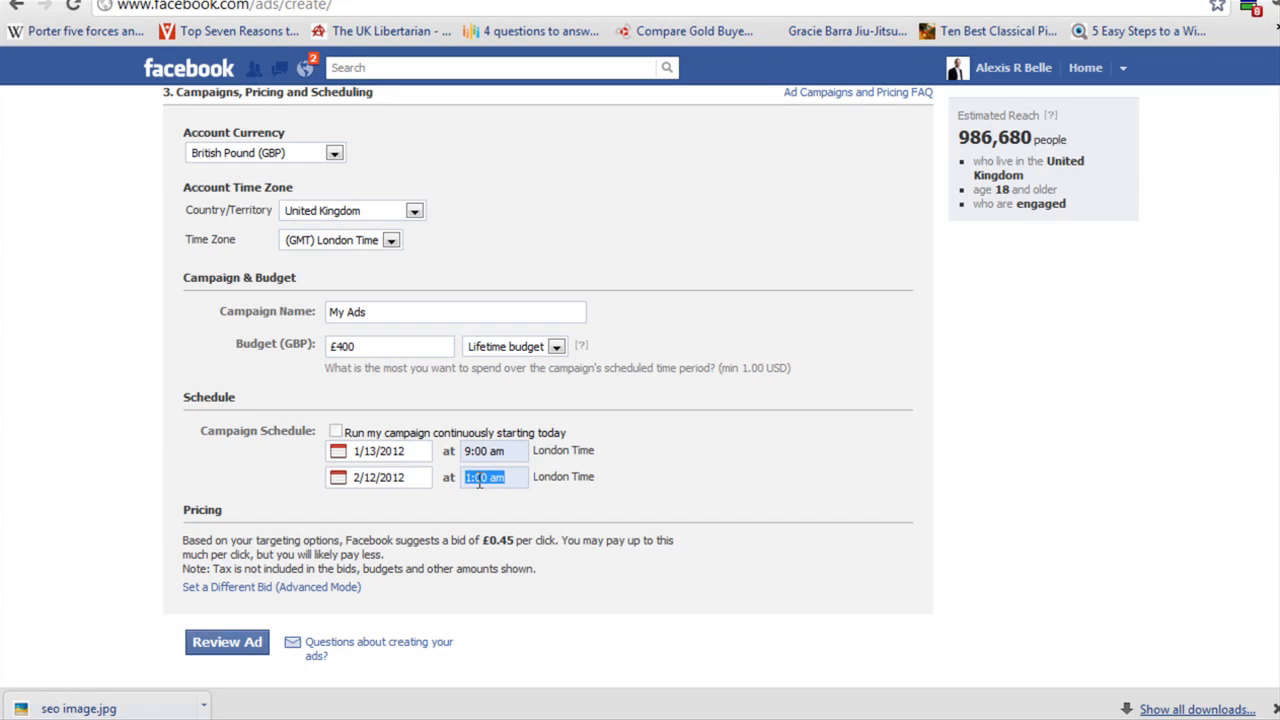
text(6)
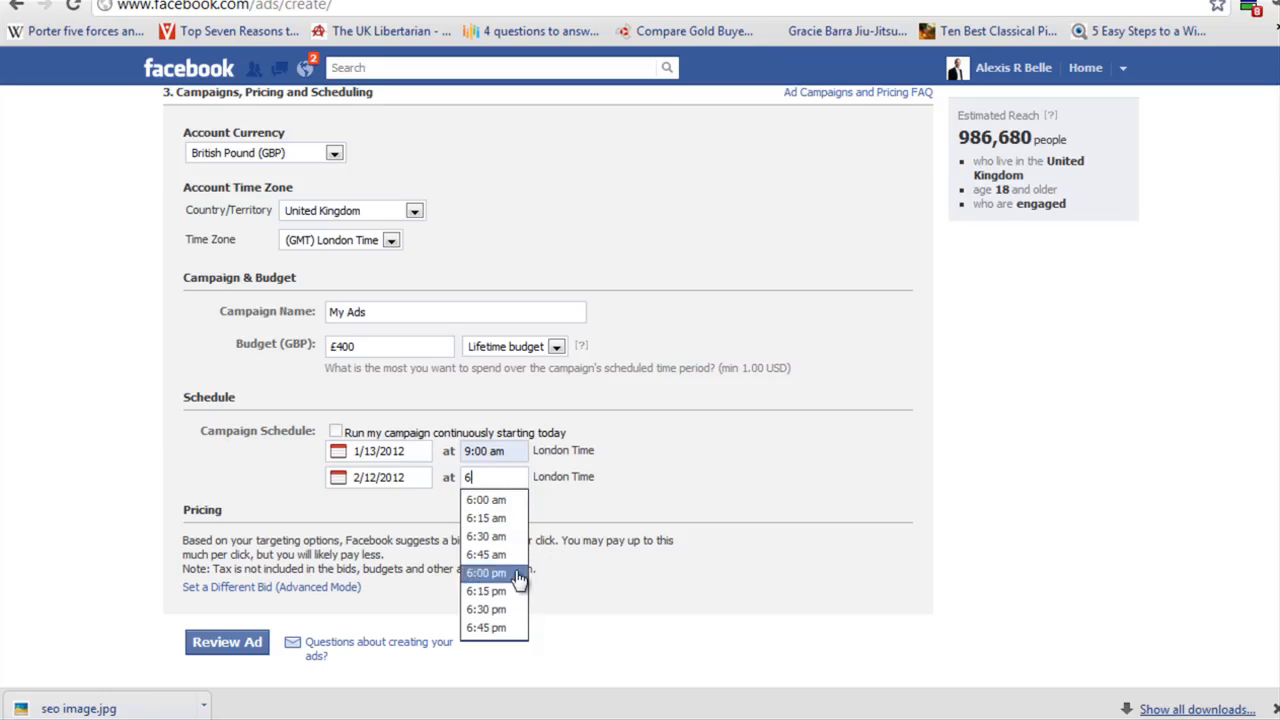
click(486, 573)
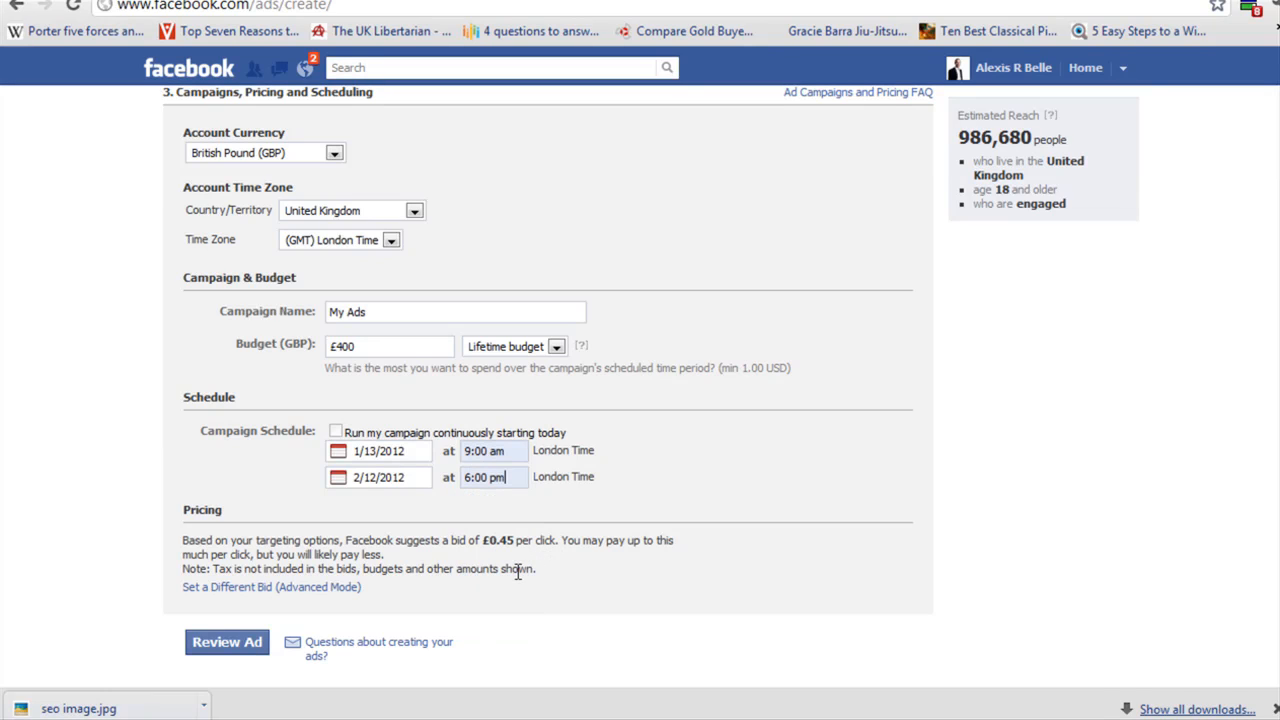
mouse_move(307, 537)
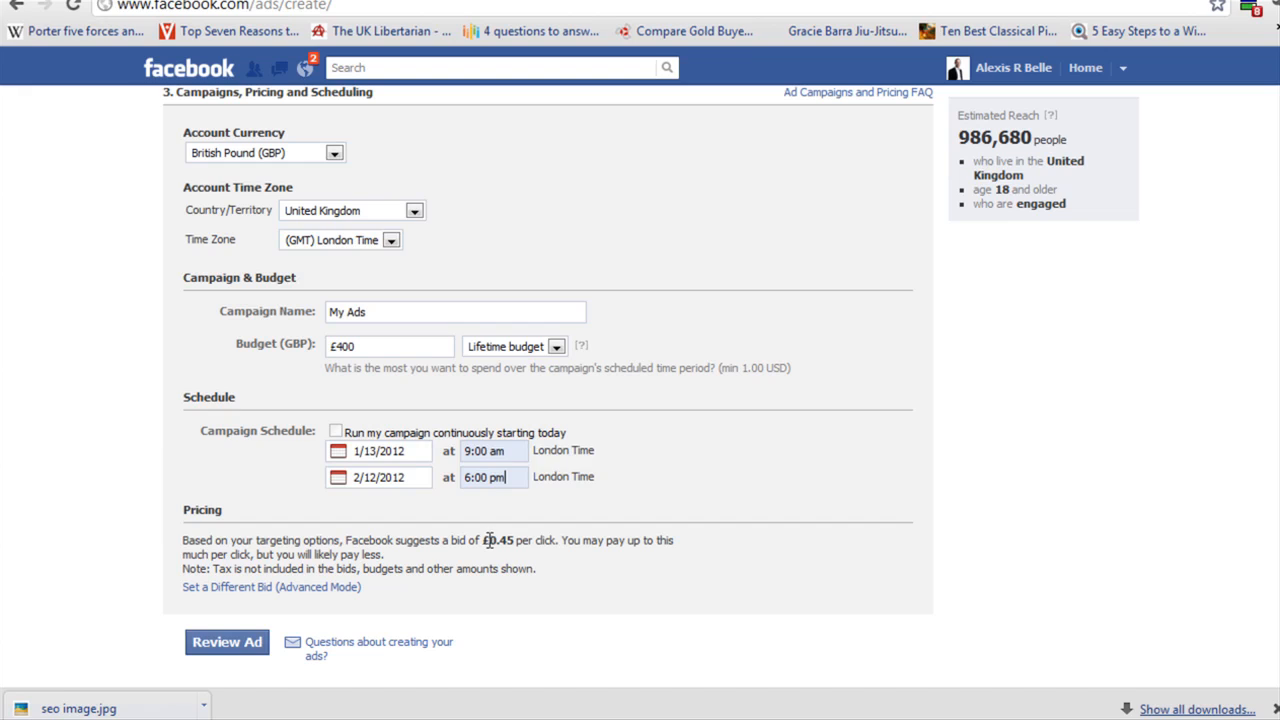
Keep the suggested £0.45 per-click bid and submit the settings for review
drag(481, 540, 558, 540)
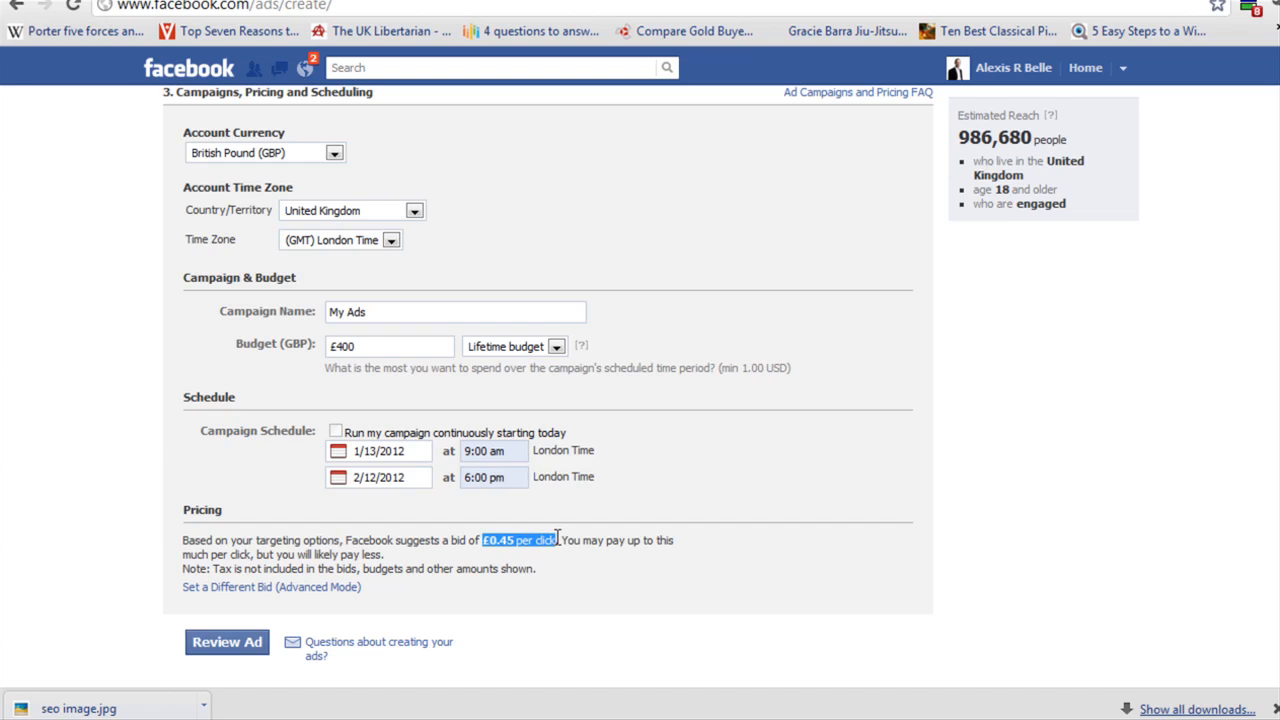
mouse_move(1078, 168)
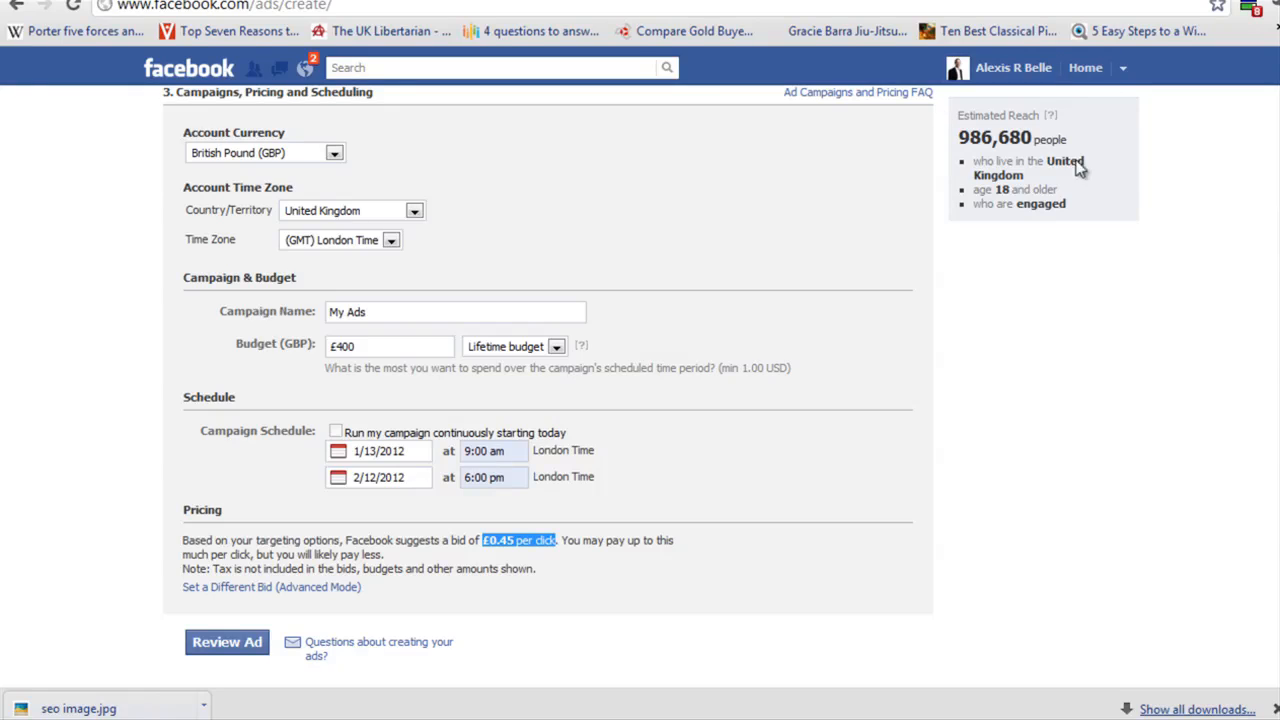
mouse_move(562, 575)
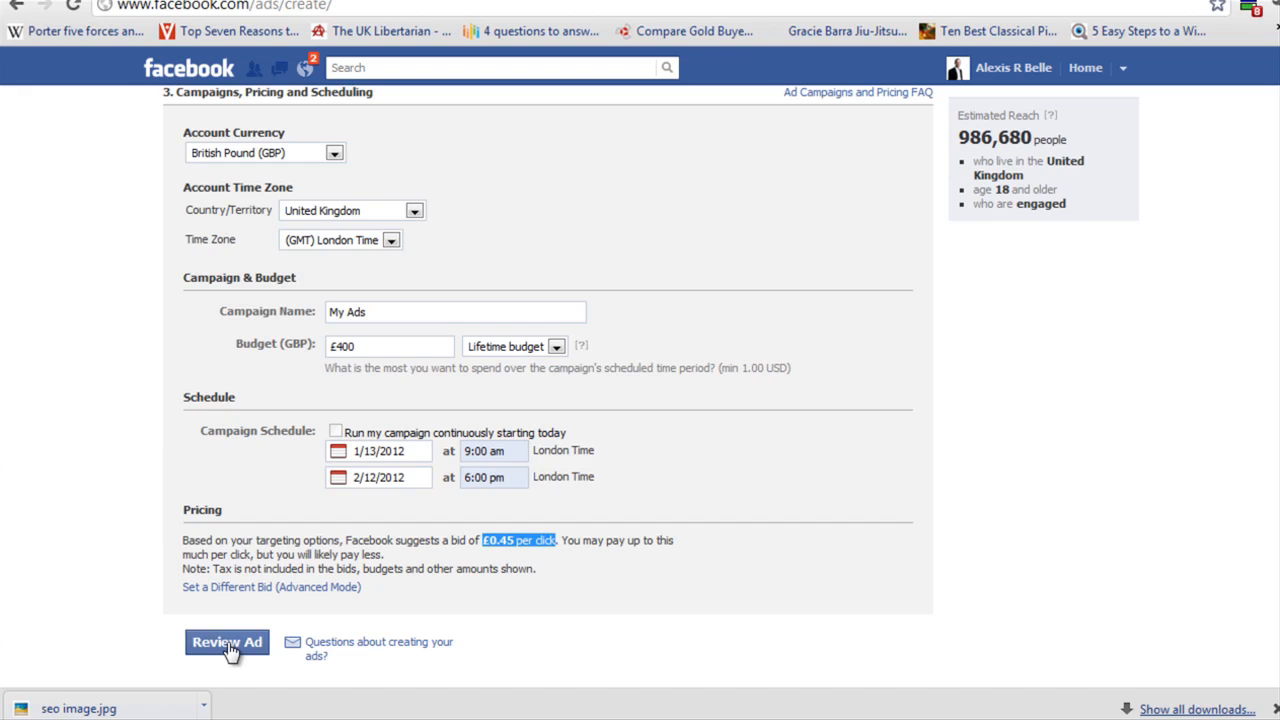
click(226, 642)
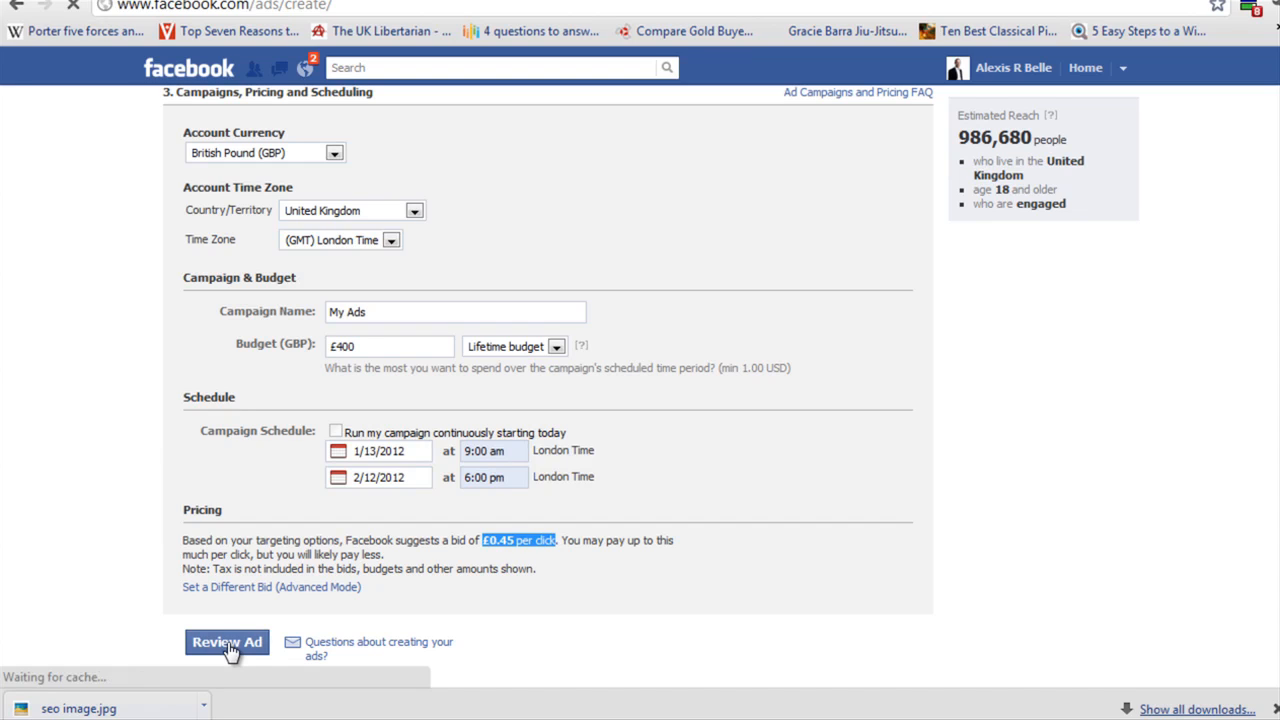
click(226, 642)
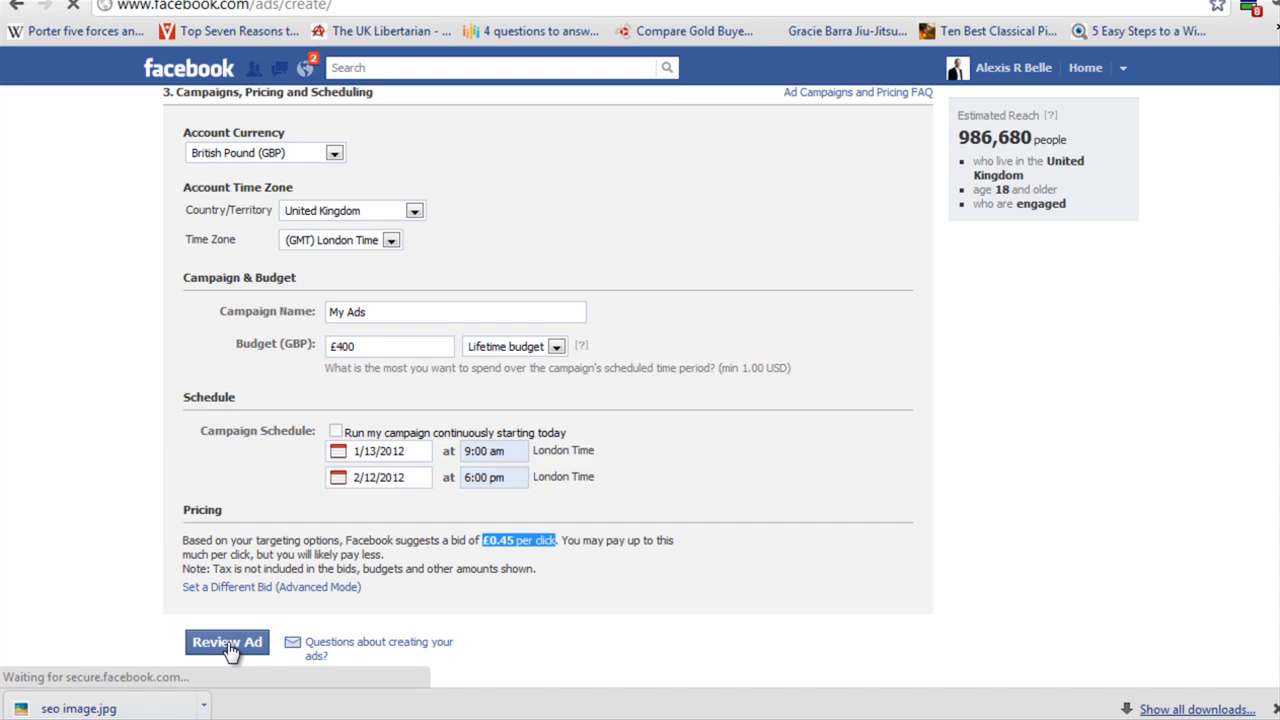
Load the Review Ad page and select the ad name to check the summary
click(226, 642)
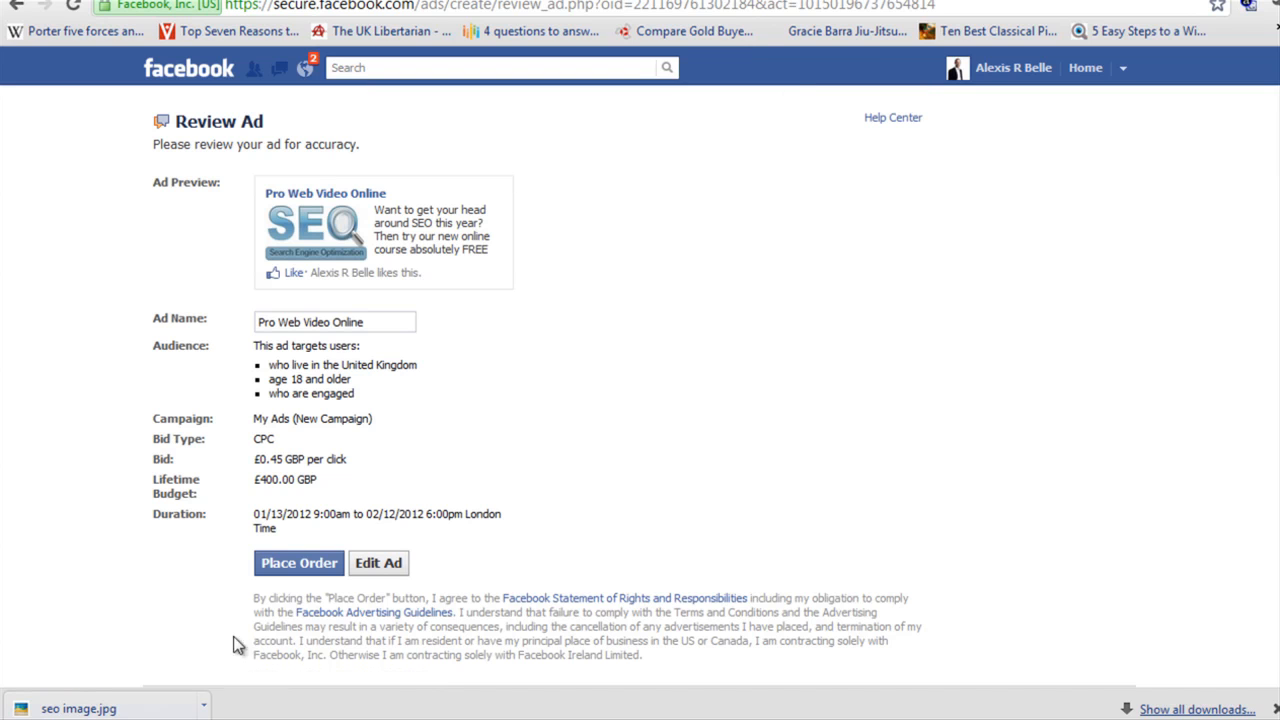
triple_click(335, 321)
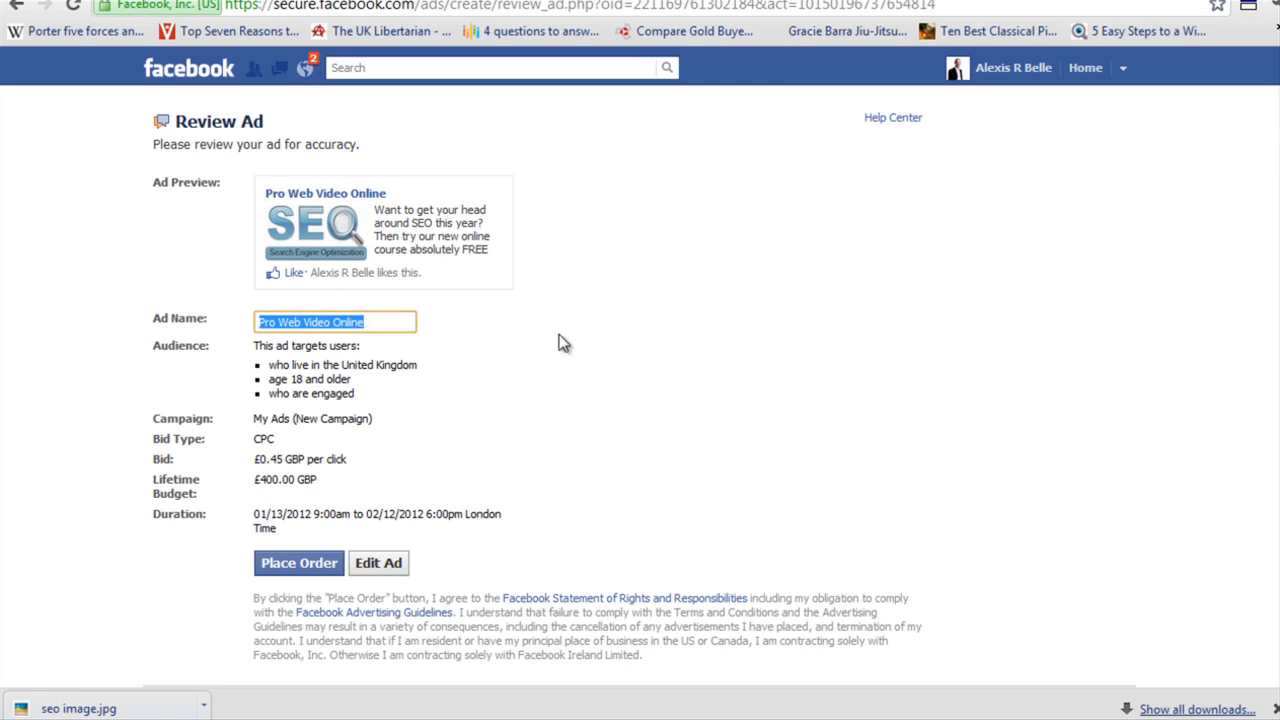
mouse_move(603, 430)
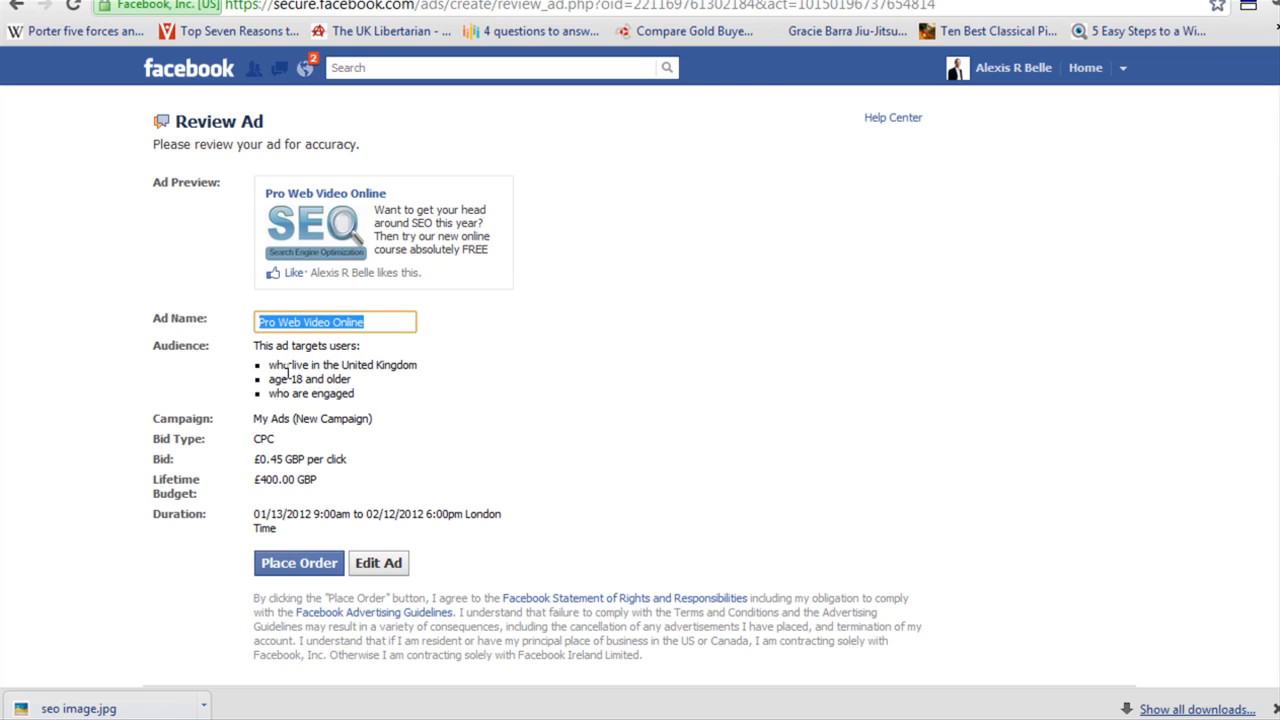
mouse_move(262, 444)
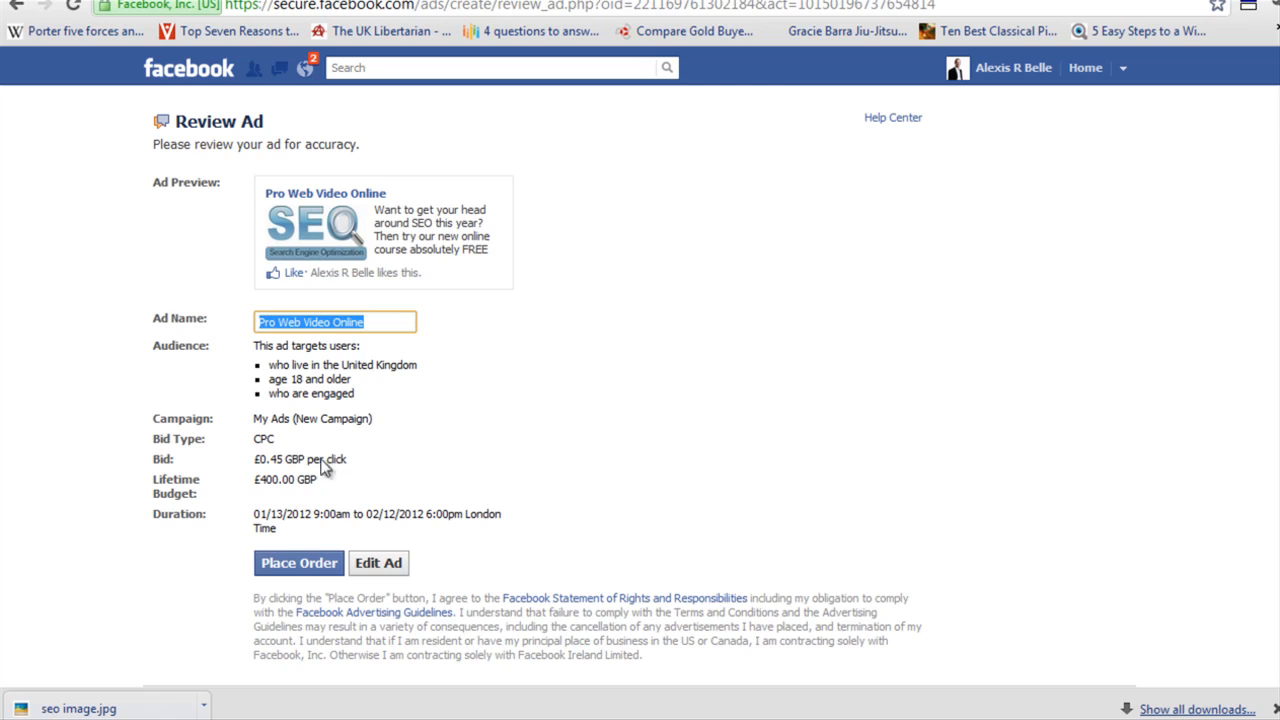
mouse_move(315, 475)
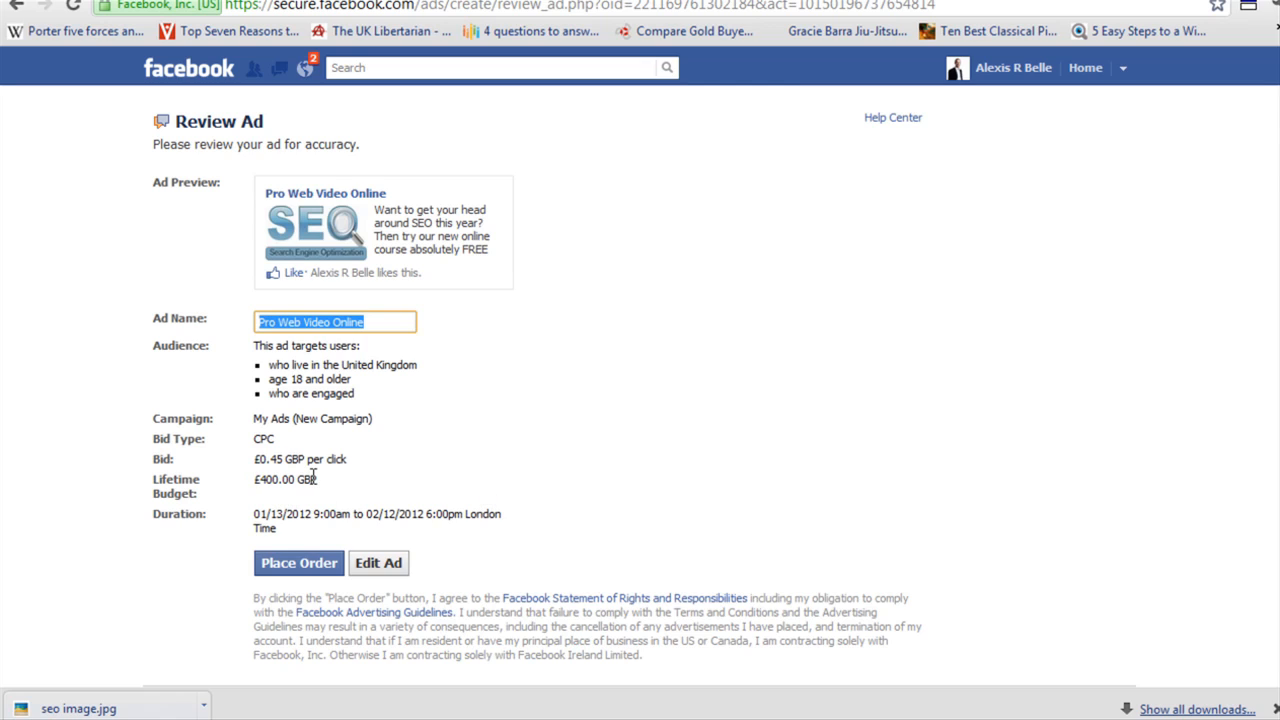
mouse_move(297, 513)
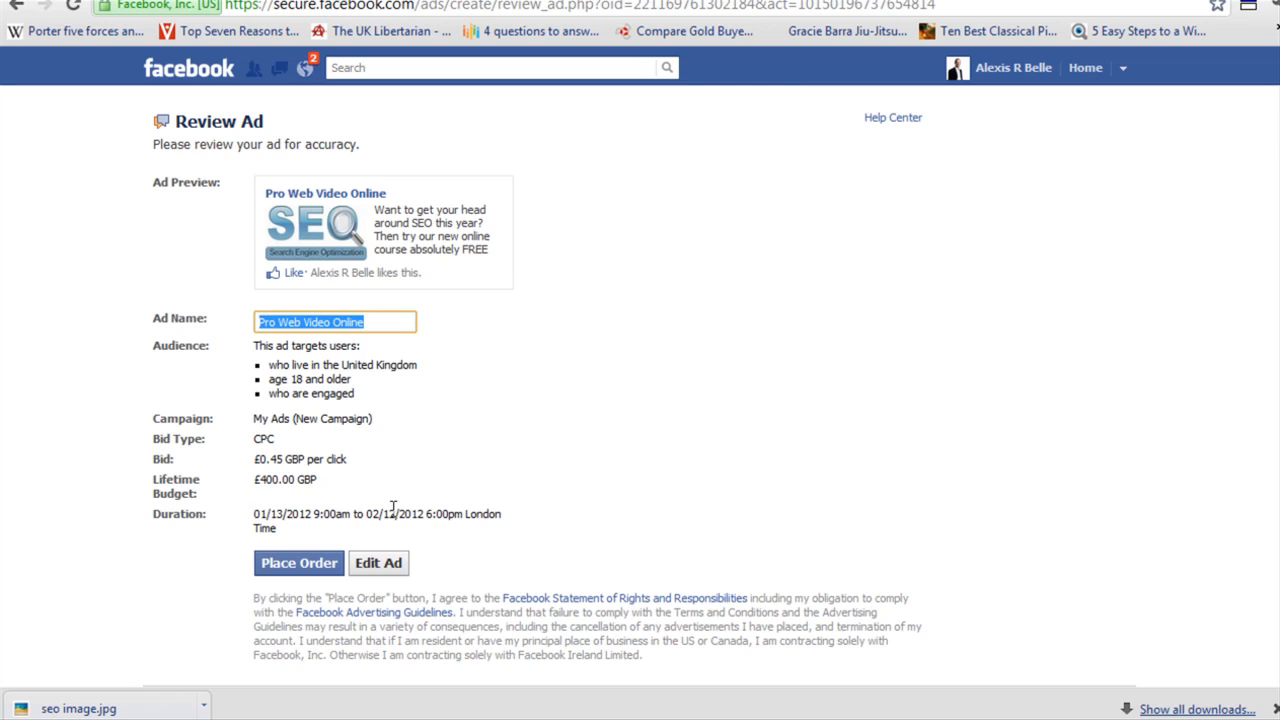
click(298, 562)
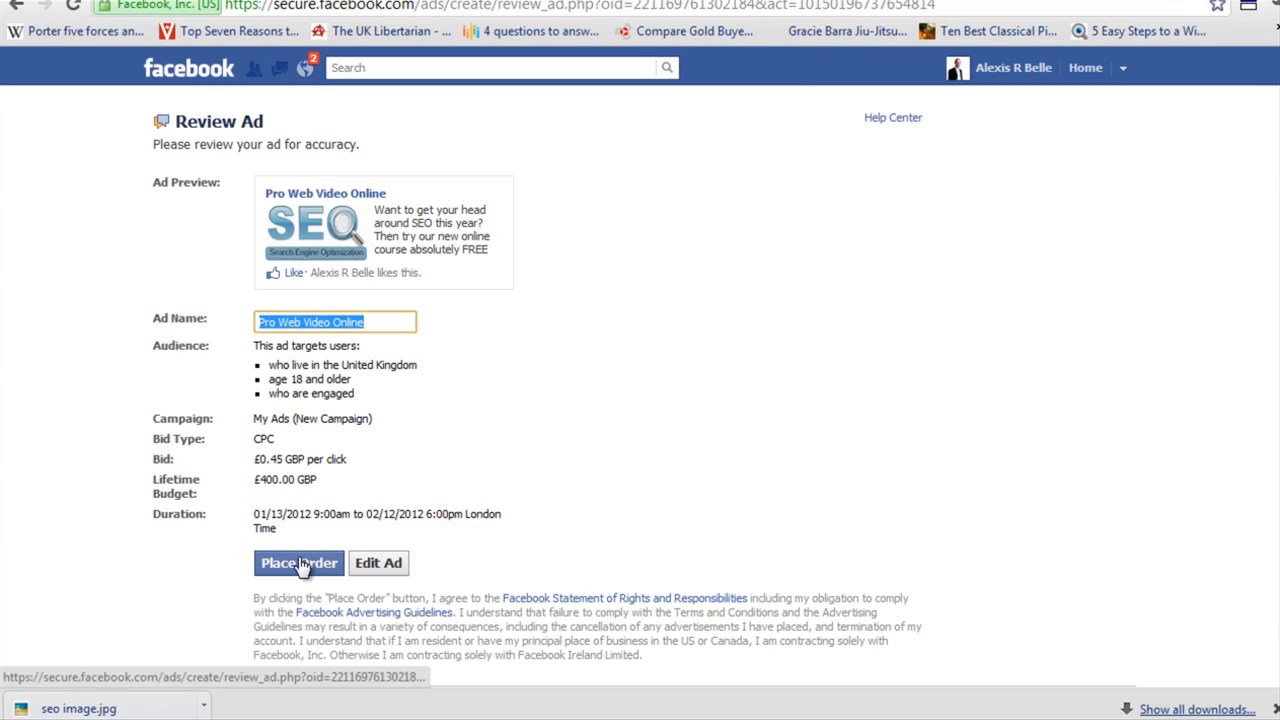
mouse_move(493, 513)
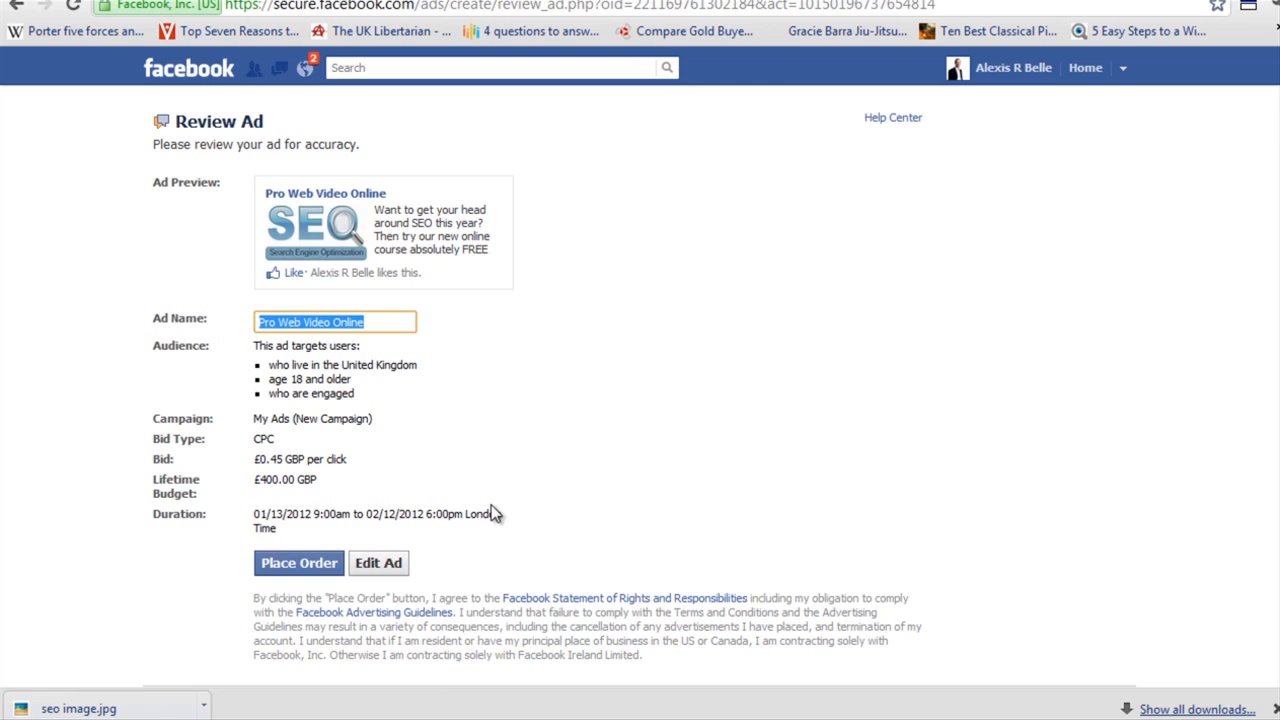